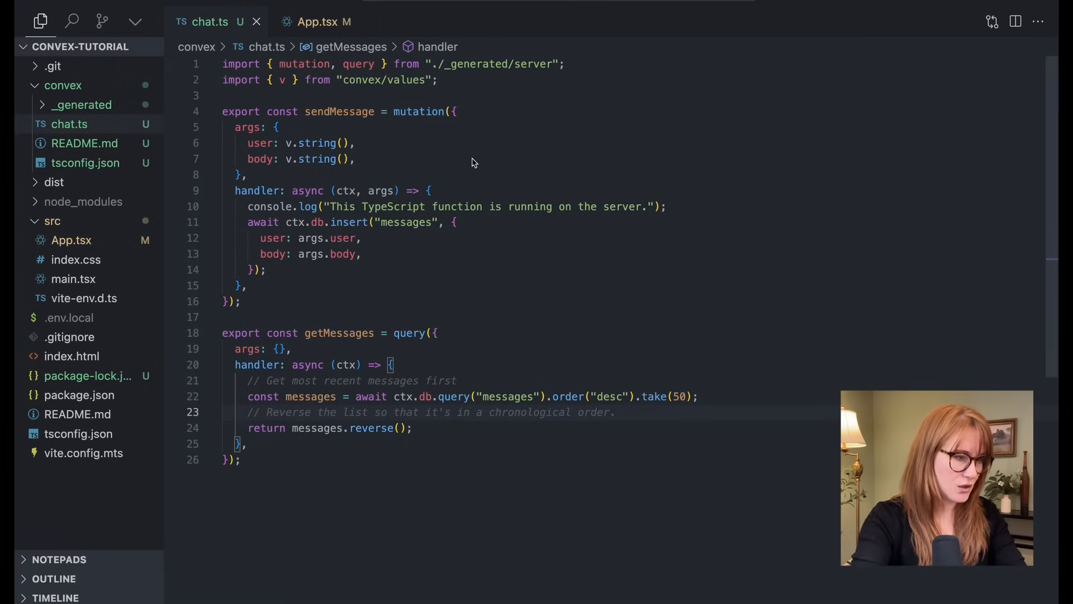
mouse_move(61, 85)
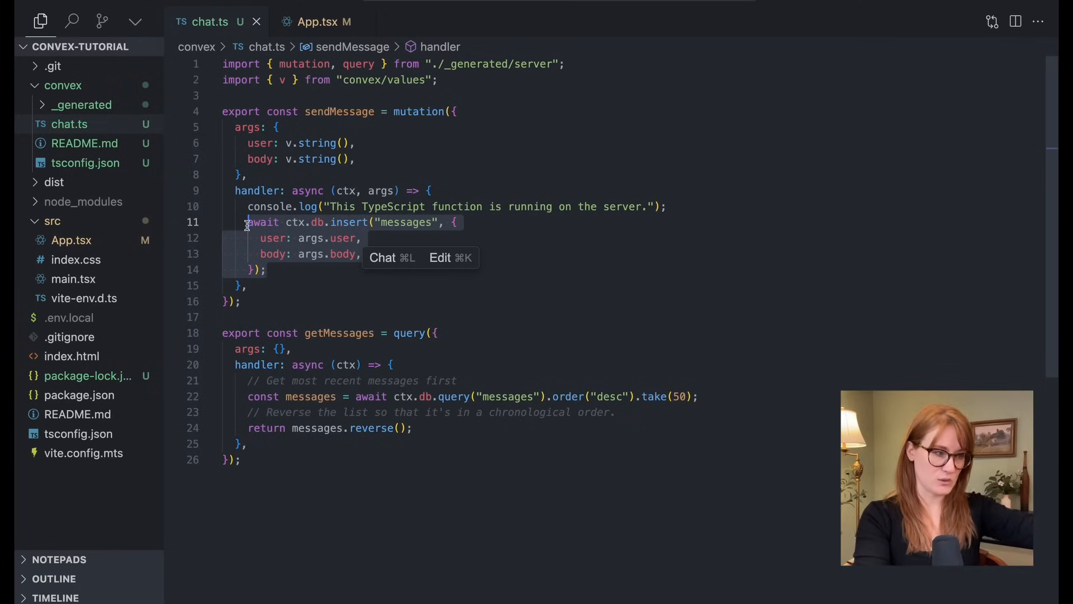
mouse_move(361, 232)
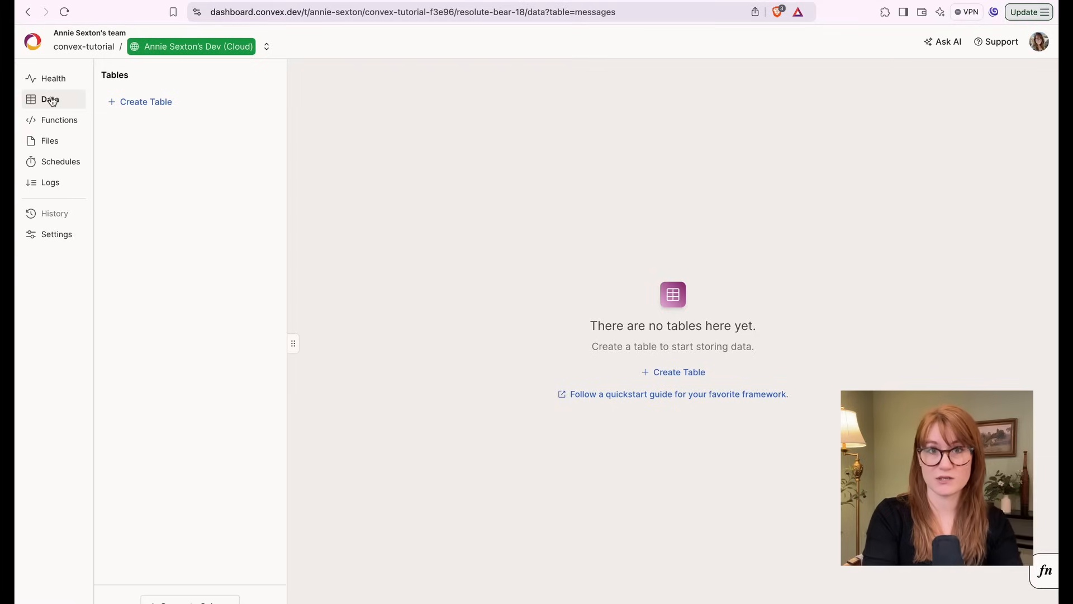
mouse_move(79, 111)
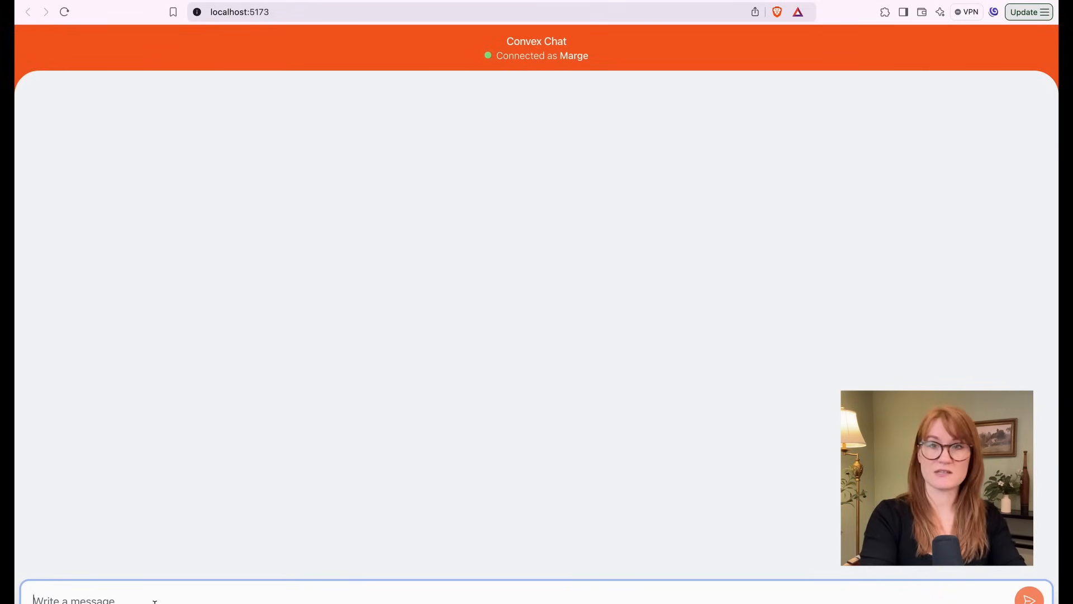
- Send the message 'hello' from the localhost chat app's message box
text(he)
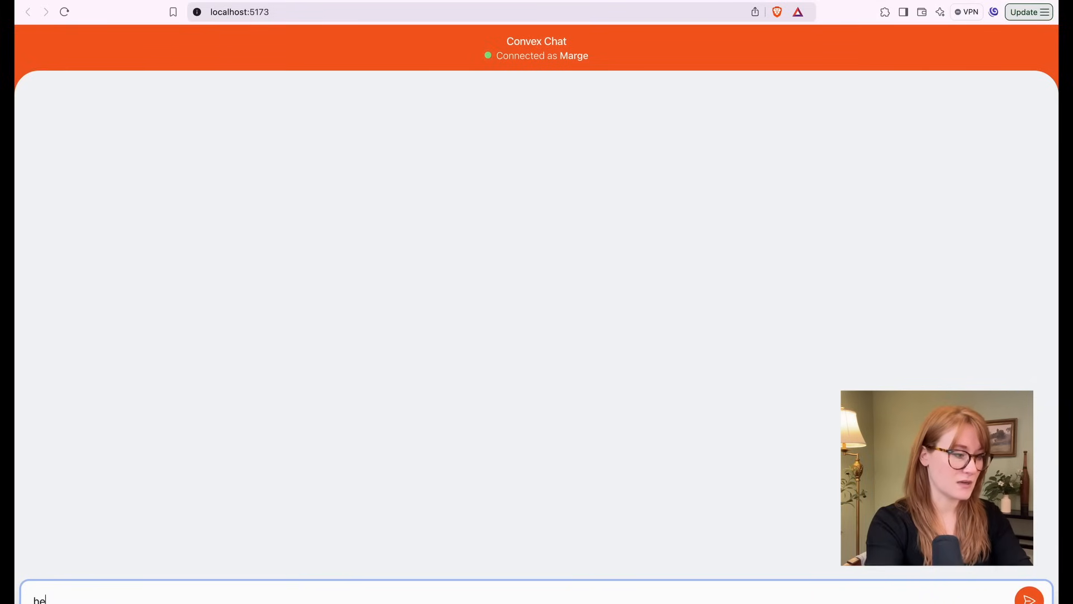
text(llo)
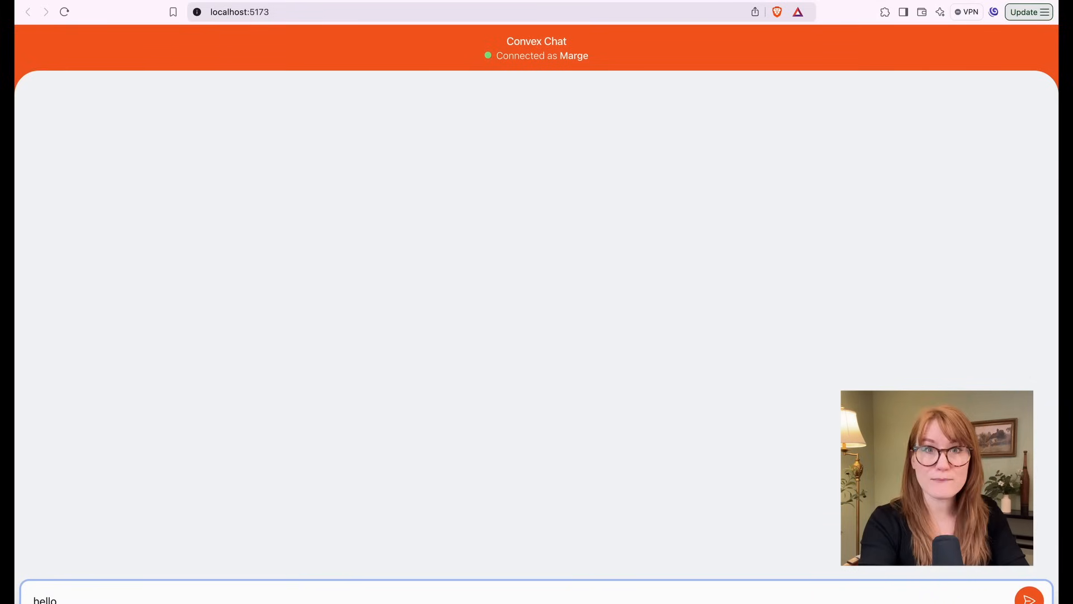
click(1029, 596)
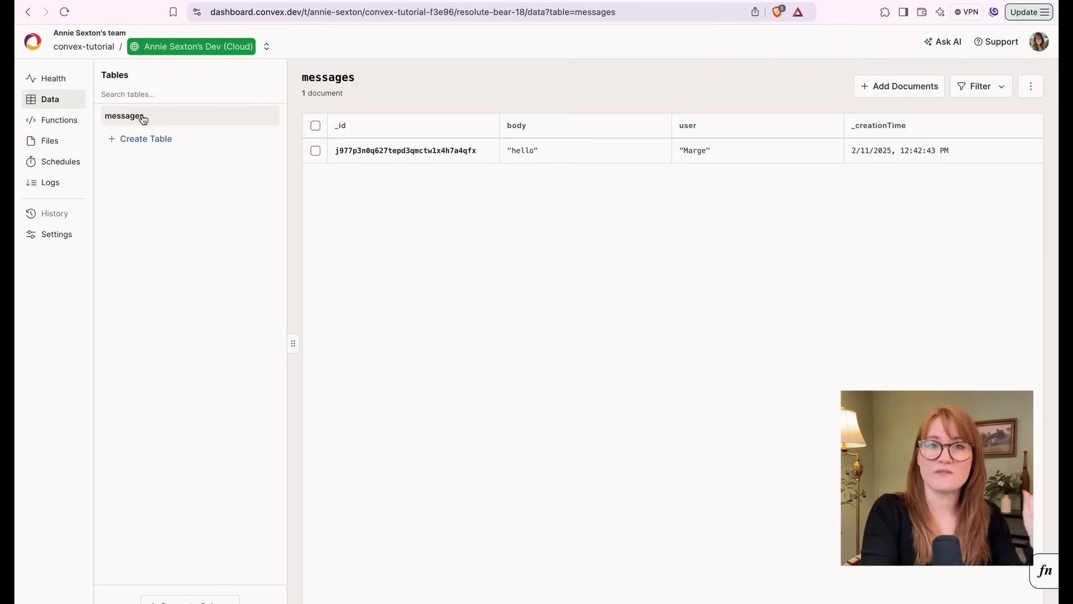
mouse_move(182, 282)
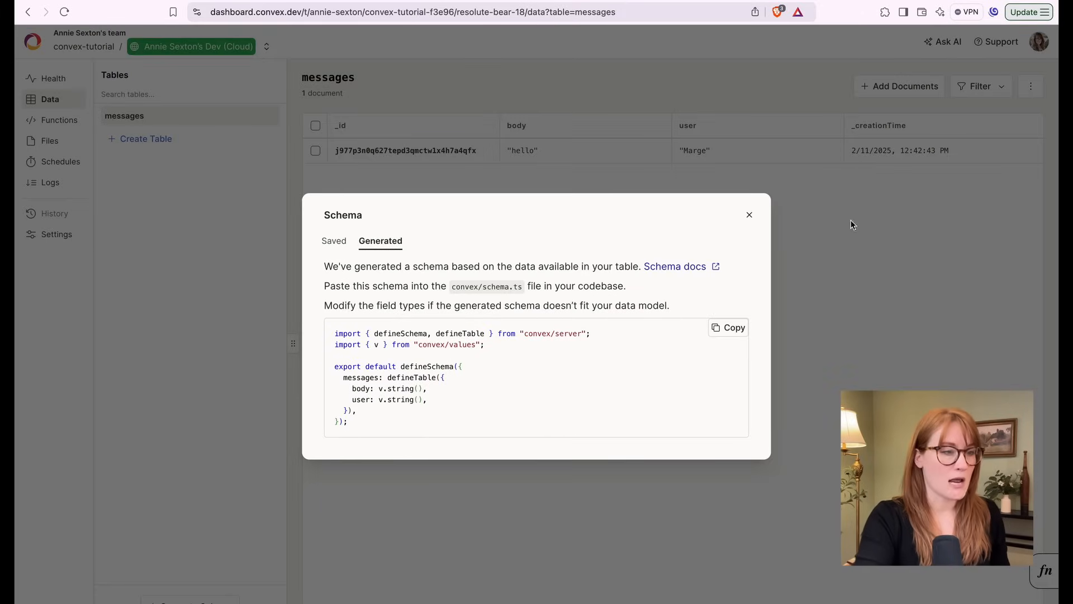
- Dismiss the generated Schema preview for the messages table
click(749, 214)
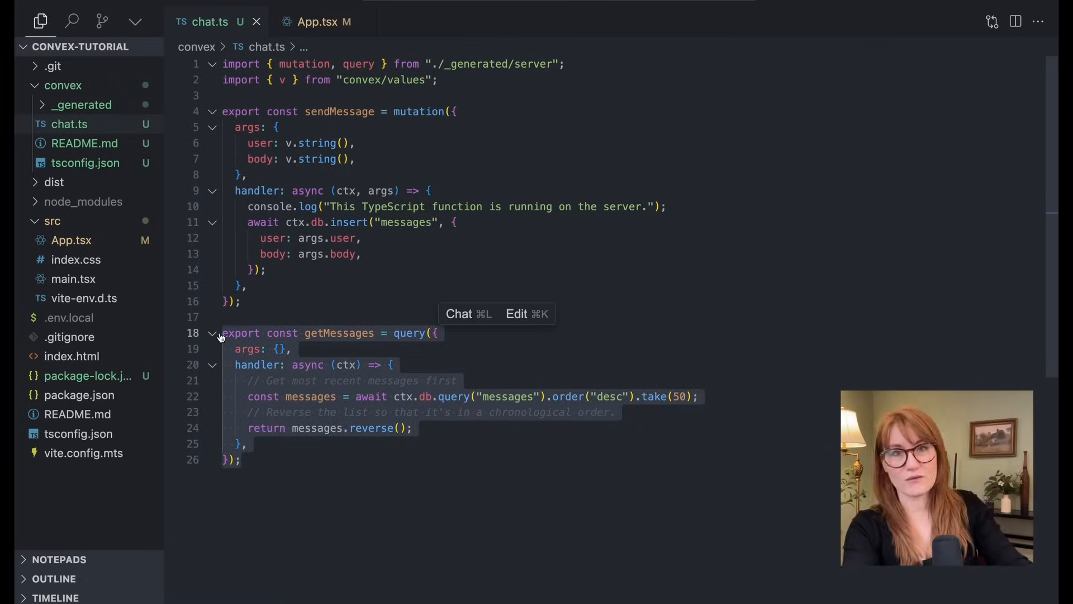
mouse_move(212, 333)
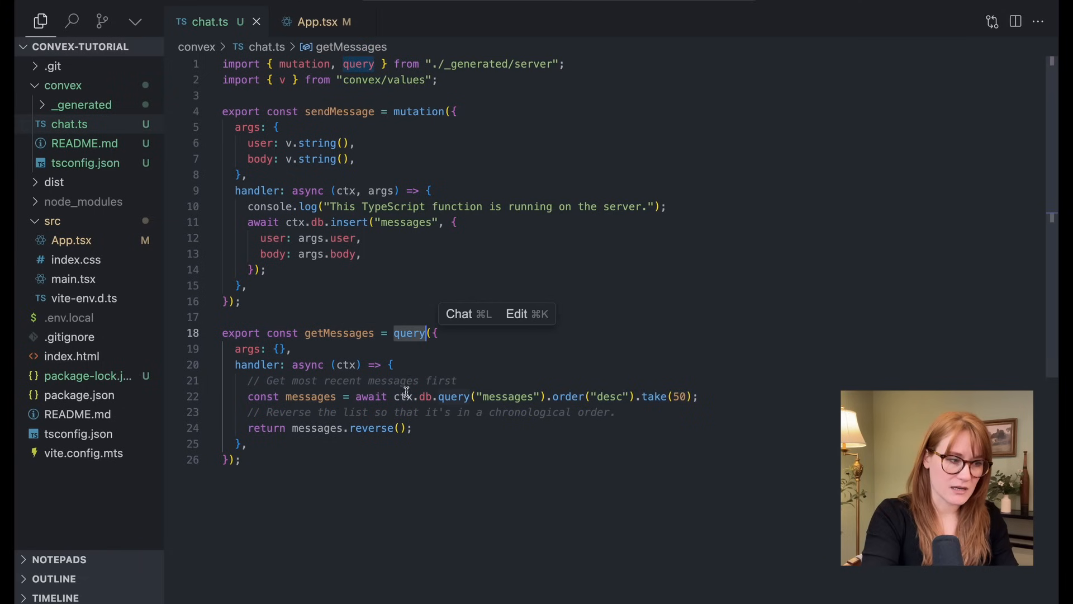
click(316, 21)
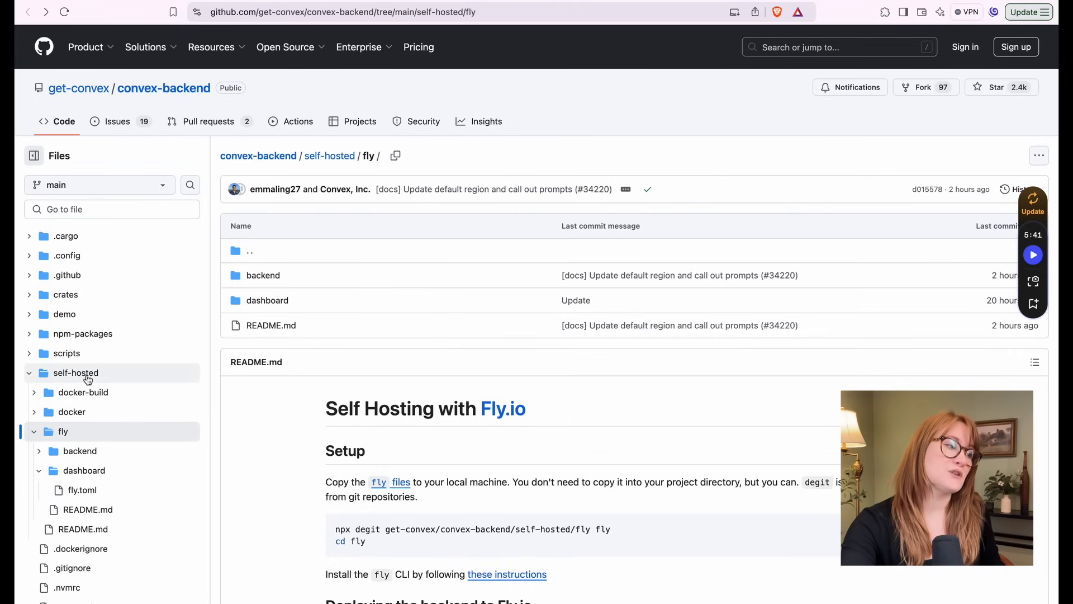
- Browse into the convex-backend repository toward its self-hosted Fly.io README
click(329, 156)
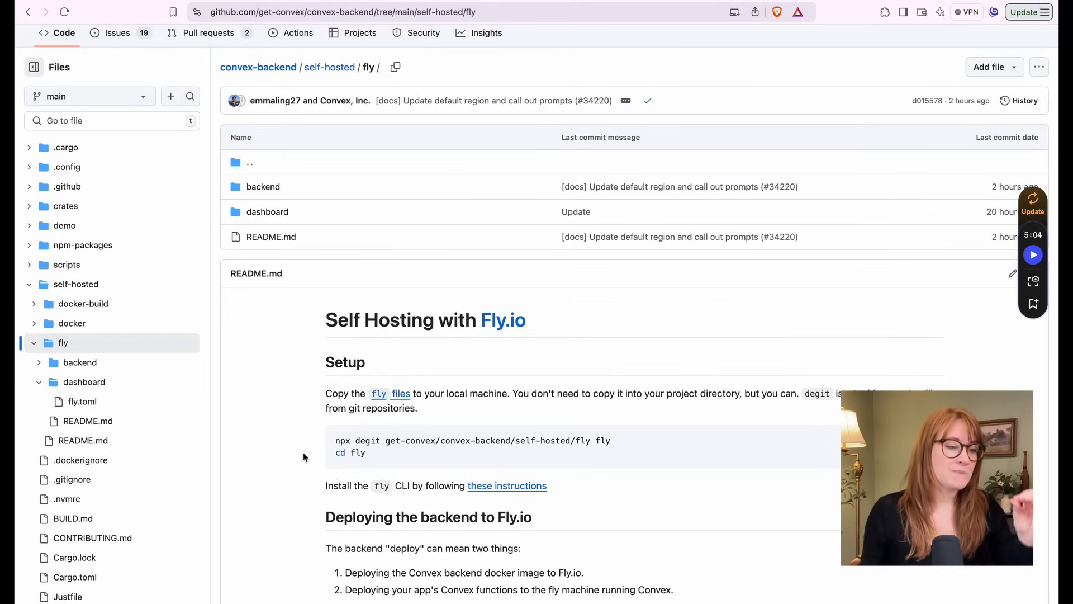
mouse_move(335, 258)
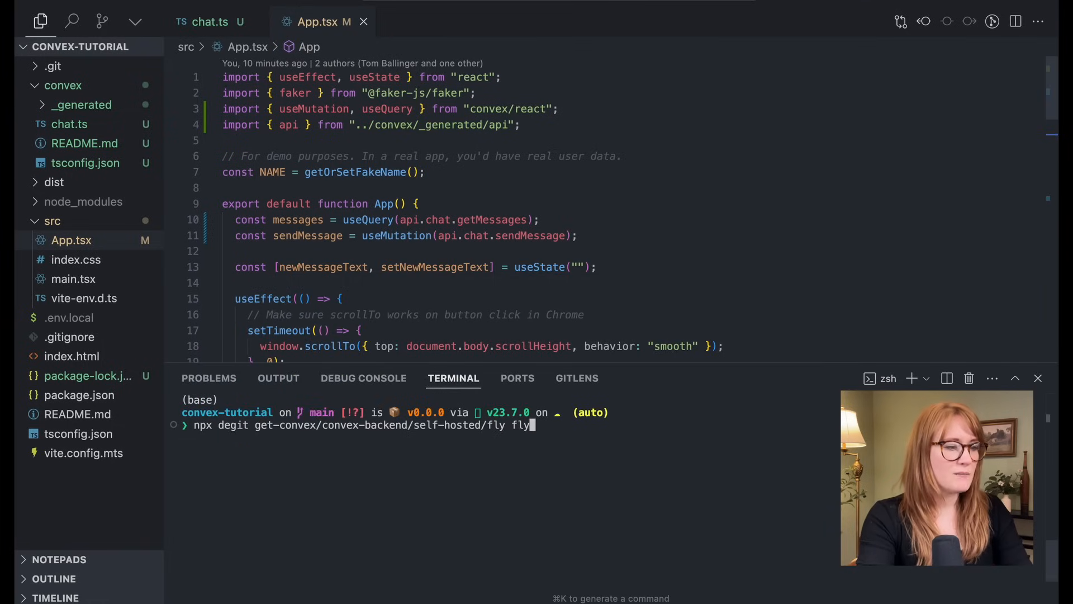
- Run the degit copy of get-convex self-hosted/fly into a fly folder, reveal it, and cd into fly
key(Return)
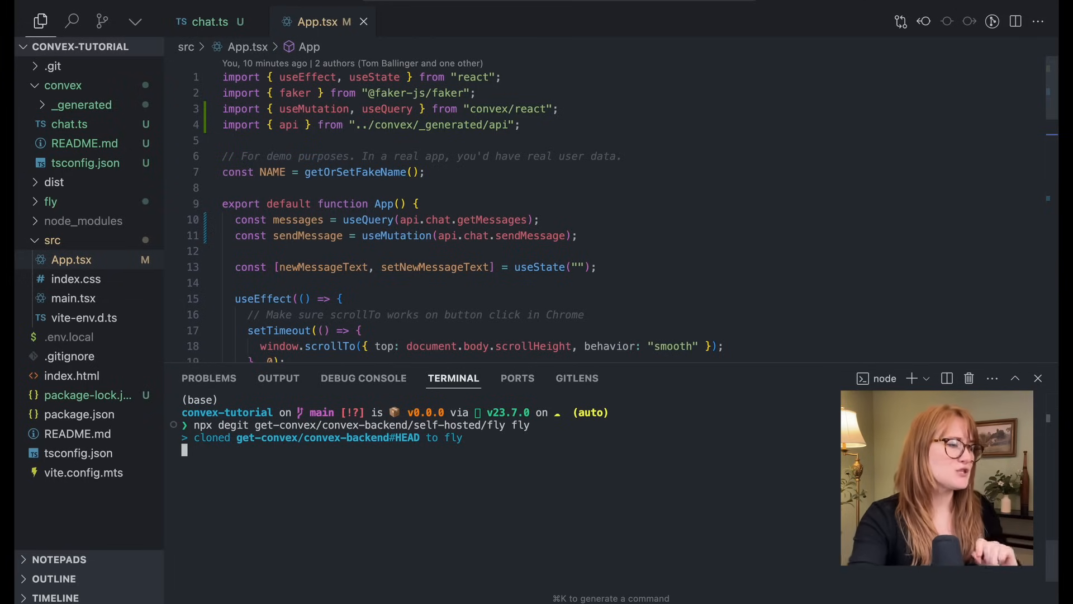
click(50, 201)
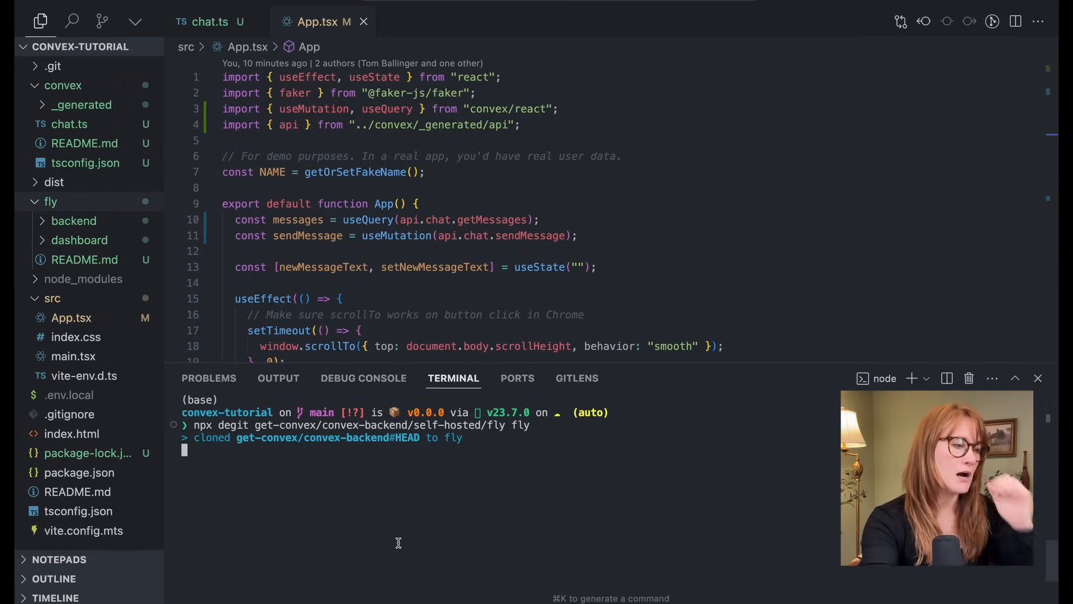
key(ctrl+c)
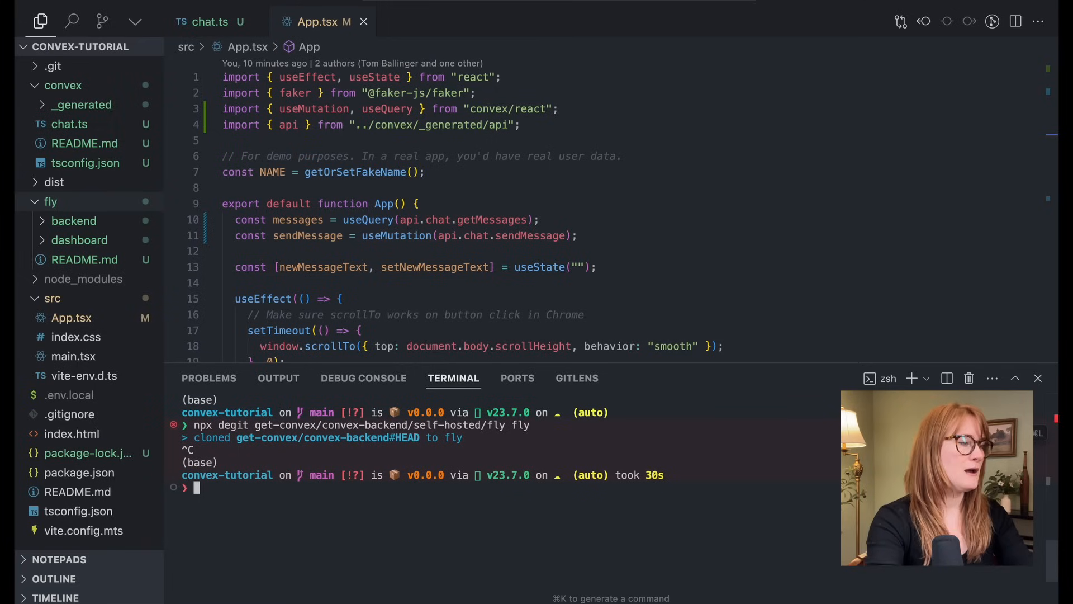
text(cd fly)
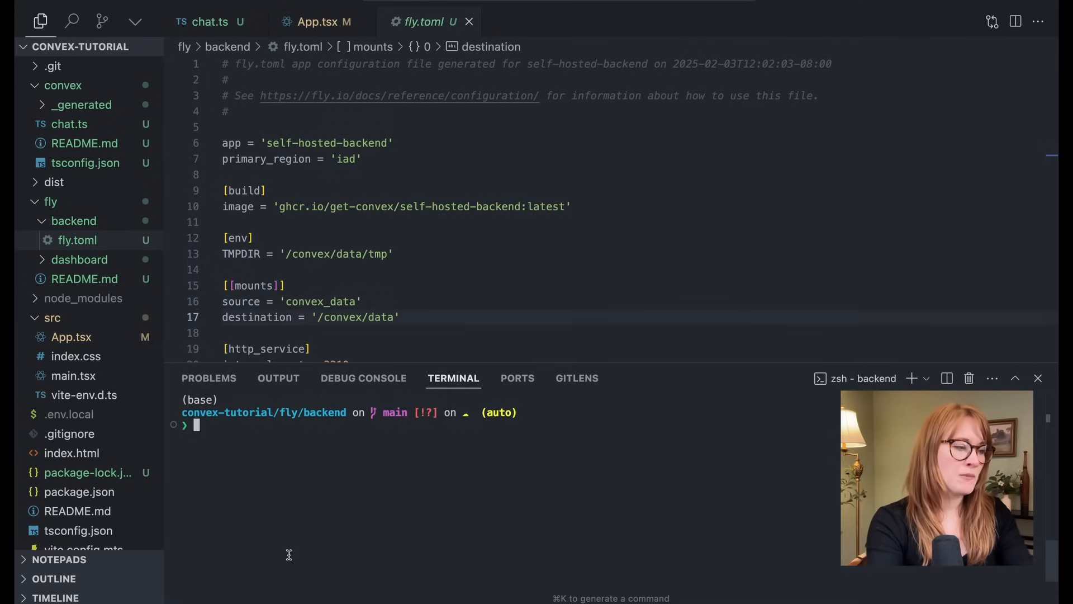
- Enter fly launch in the terminal from the fly/backend folder
text(fly launch)
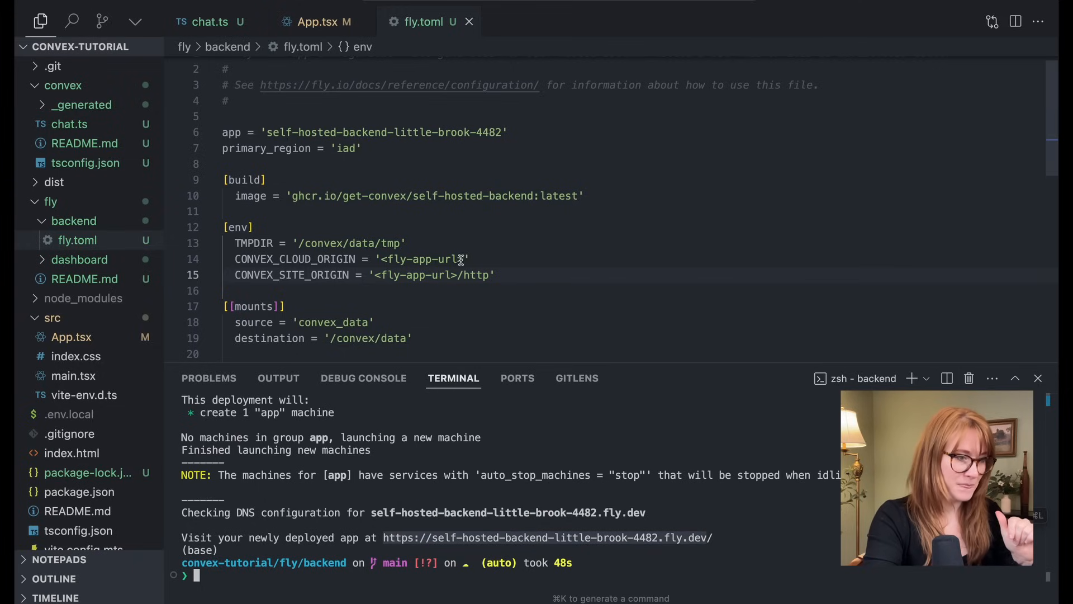
text(https://self-hosted-backend-little-brook-4482.fly.dev)
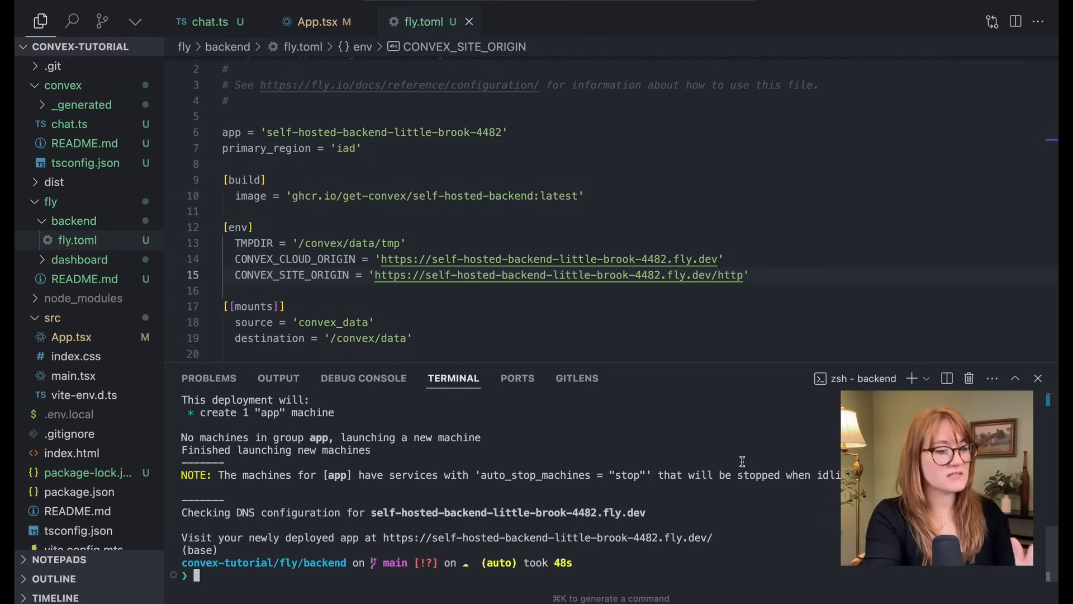
- Redeploy the backend with fly deploy and generate an admin key via generate_admin_key.sh
text(fly deploy)
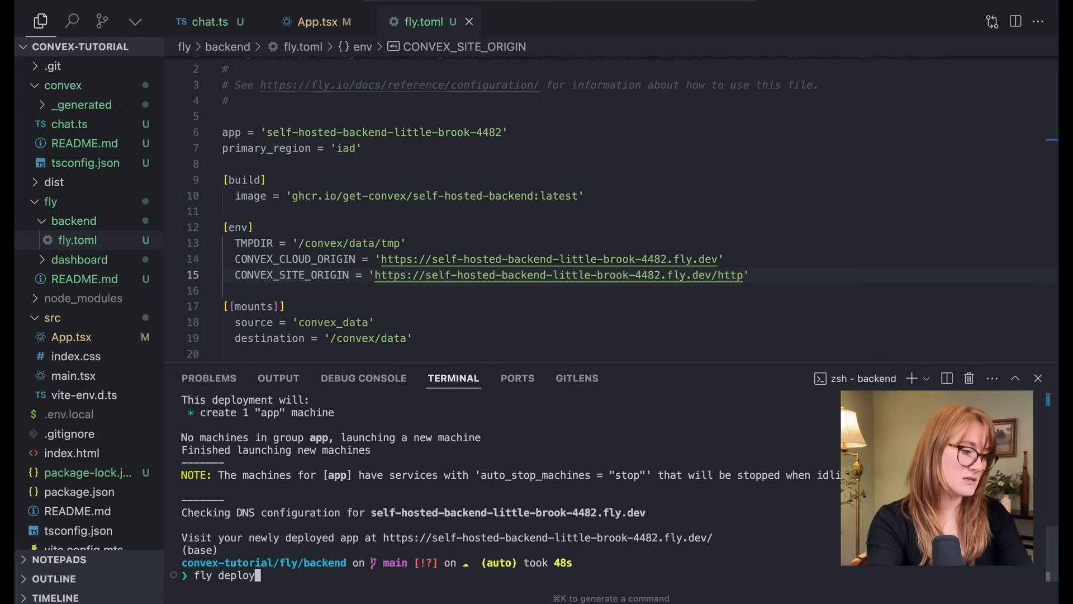
key(Return)
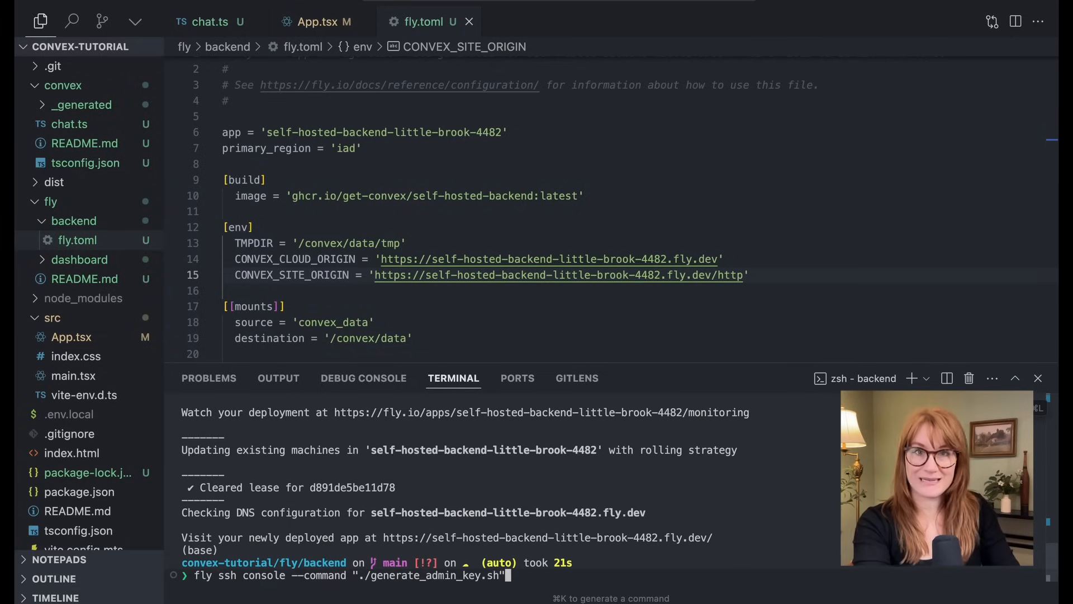
key(Return)
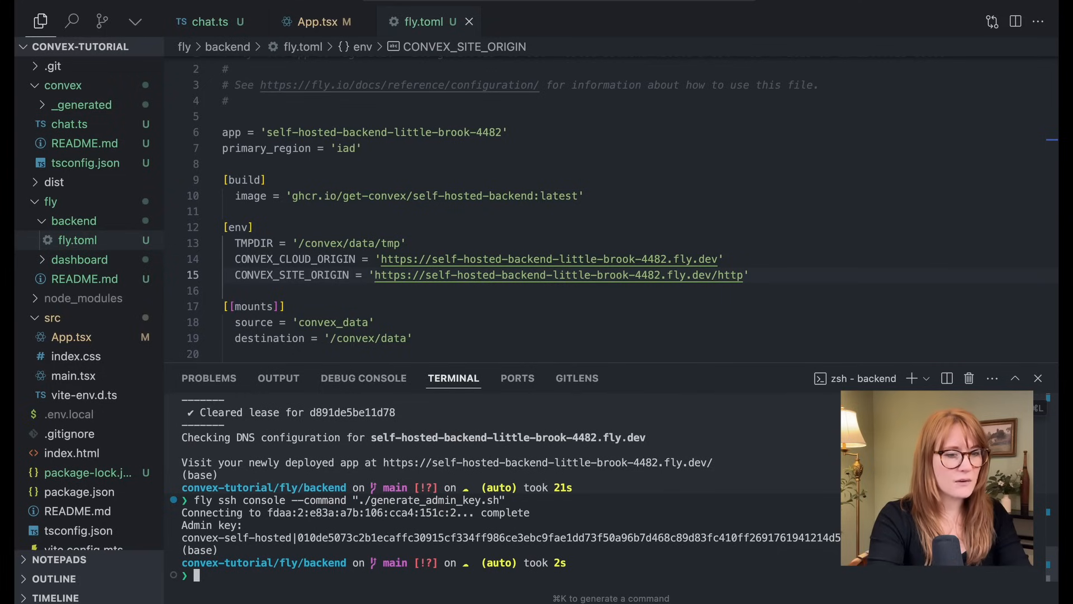
- Return the terminal to the project root and bring up the .env.local file
text(cd ../../)
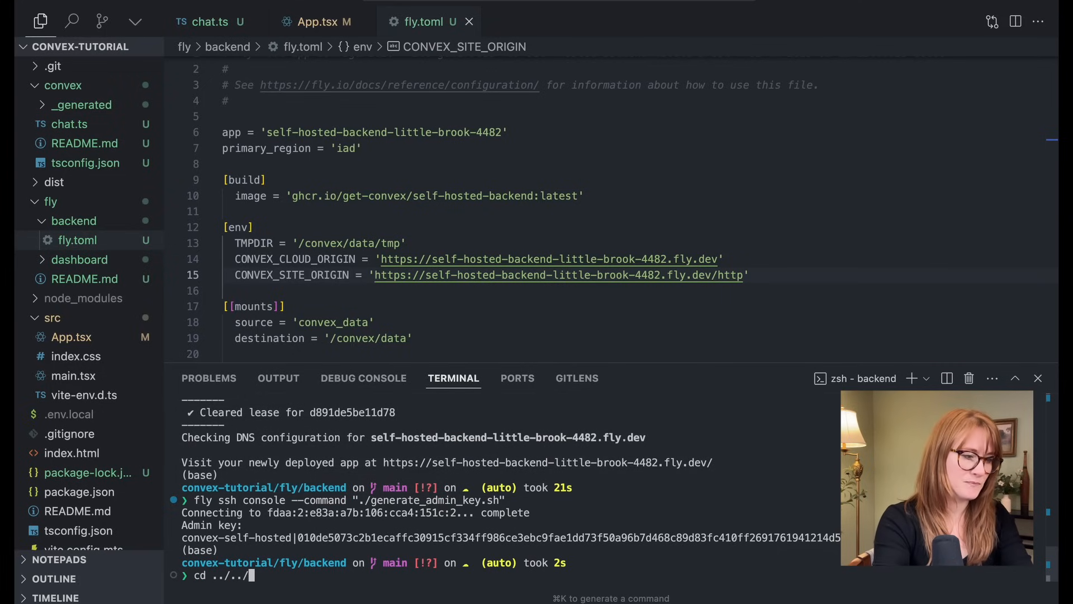
key(Return)
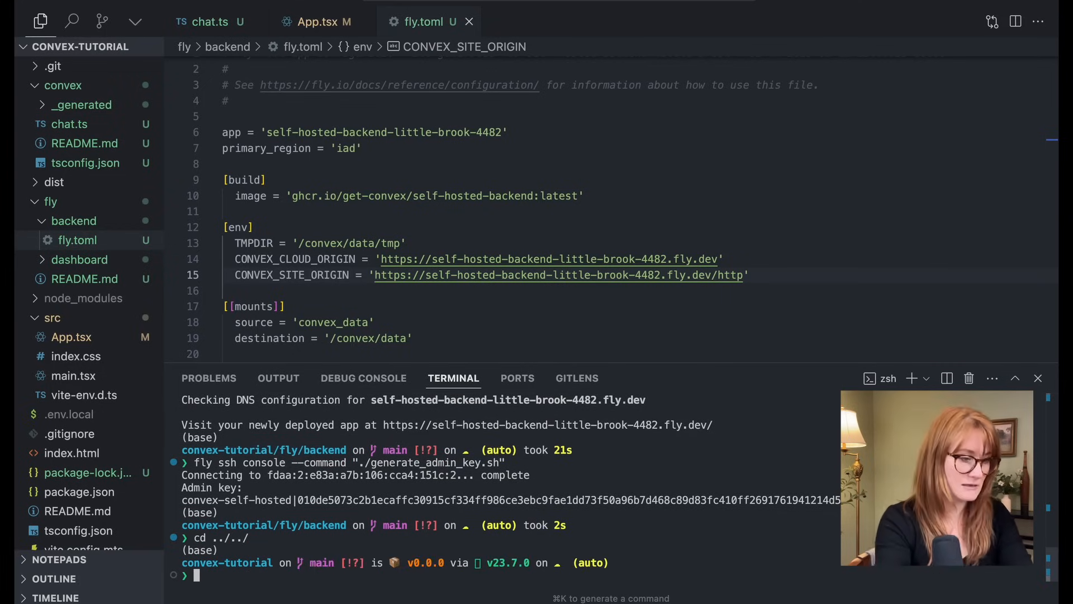
click(68, 413)
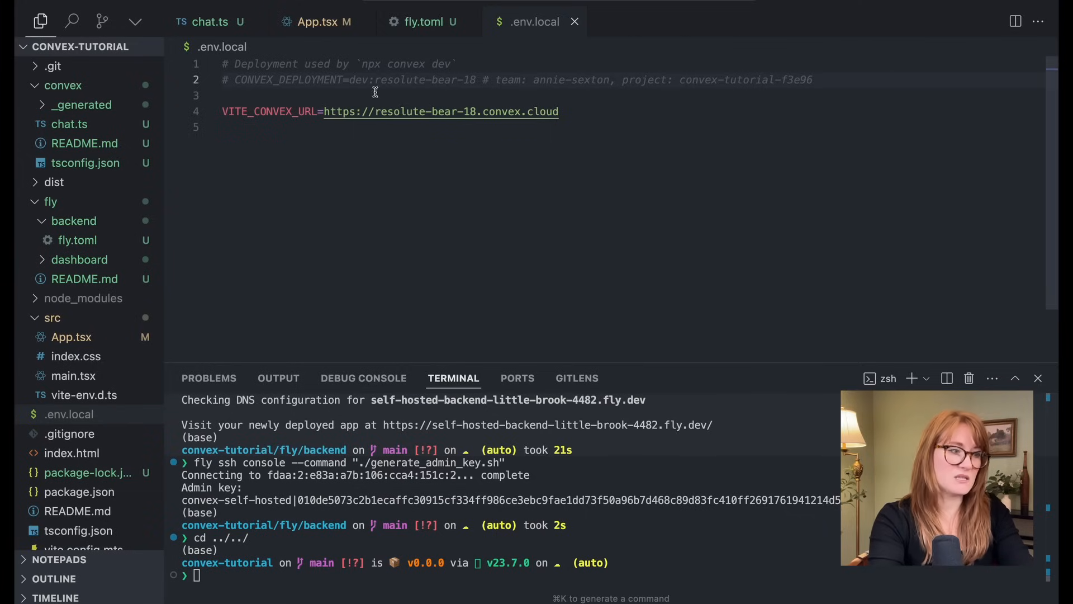
- Select the CONVEX_CLOUD_ORIGIN URL in fly.toml and return to .env.local
click(423, 21)
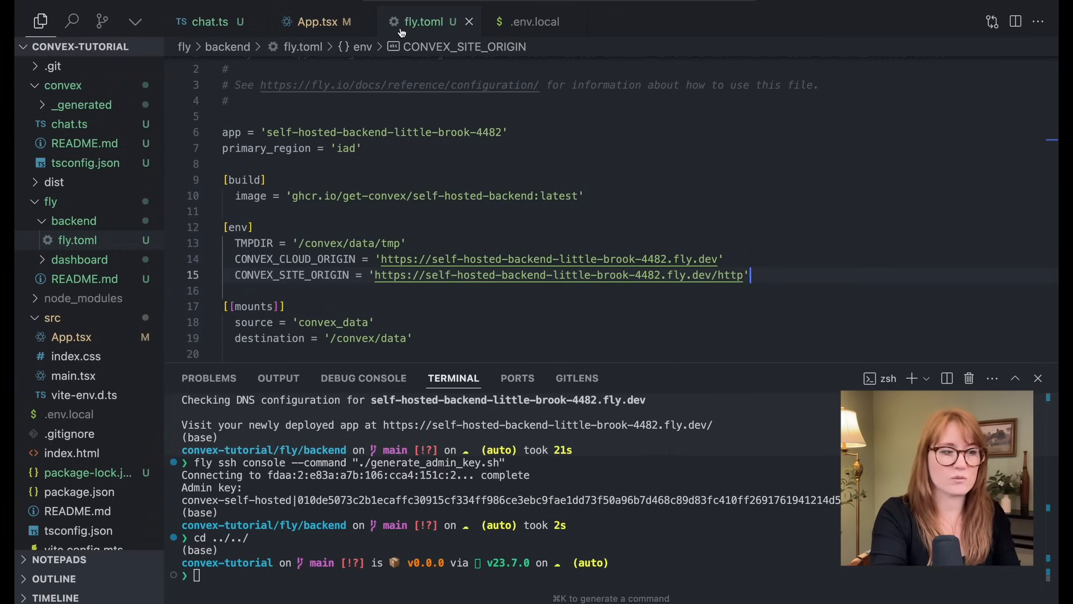
click(503, 258)
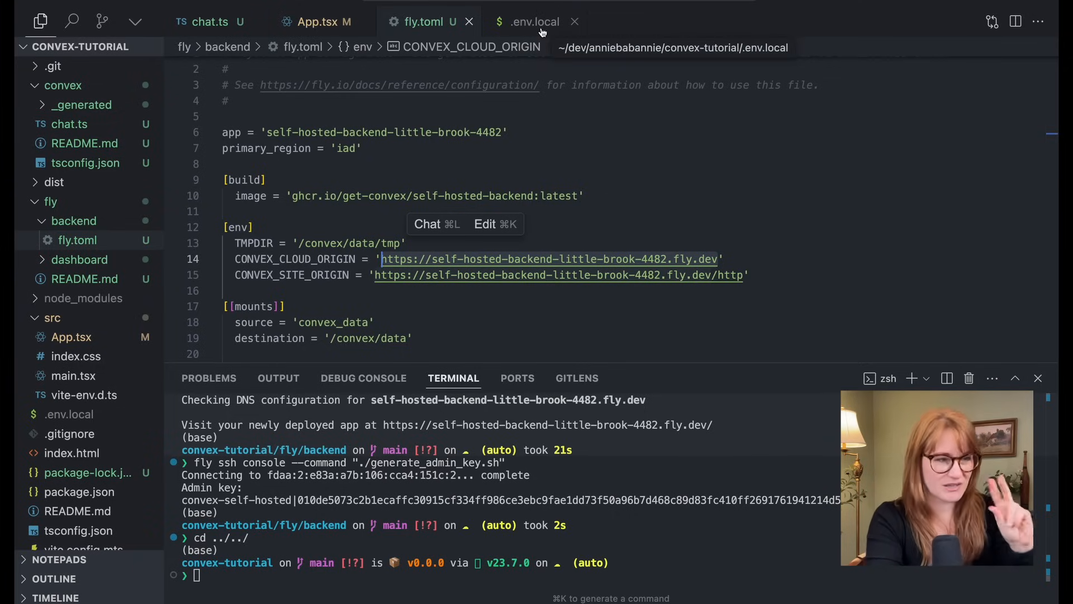
click(534, 22)
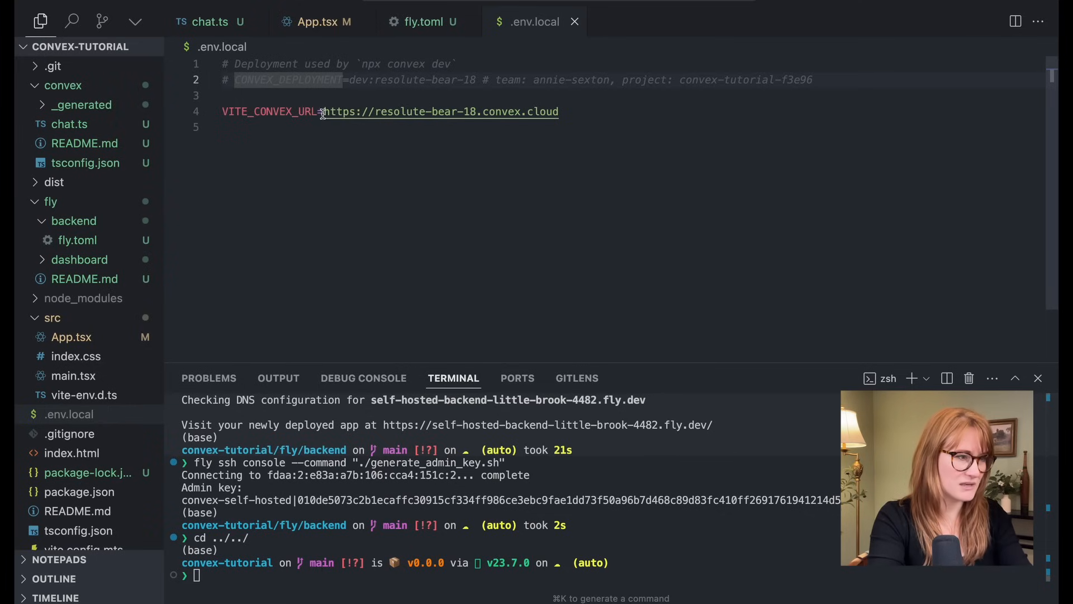
- Point VITE_CONVEX_URL at the Fly backend URL and add a CONVEX_SELF_HOSTED_URL='<fly-app-url>' placeholder line
text(https://self-hosted-backend-little-brook-4482.fly.dev)
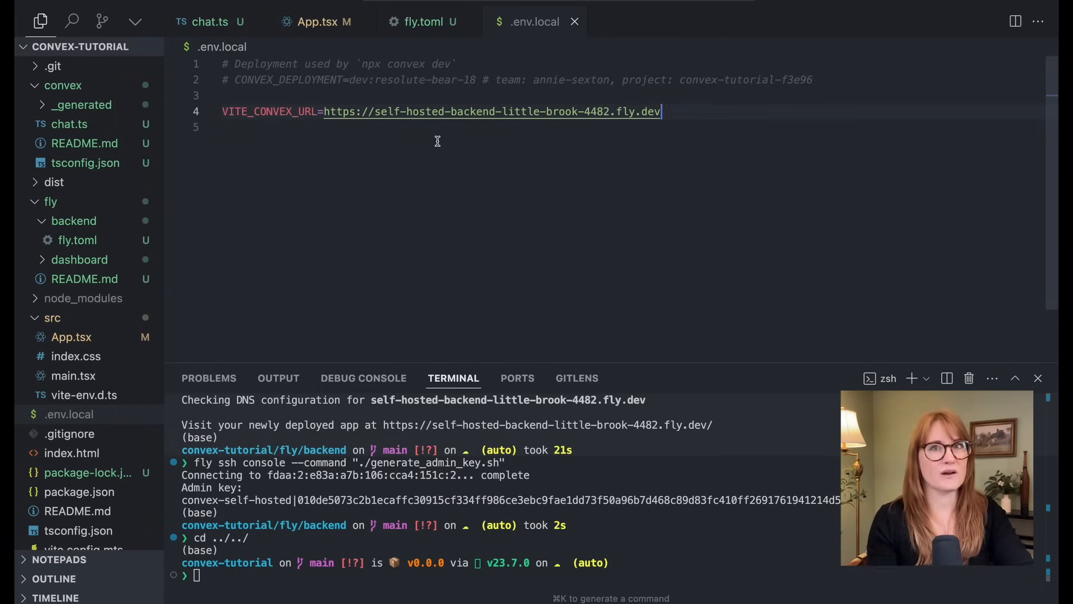
text(CONVEX_SELF_HOSTED_URL='<fly-app-url>')
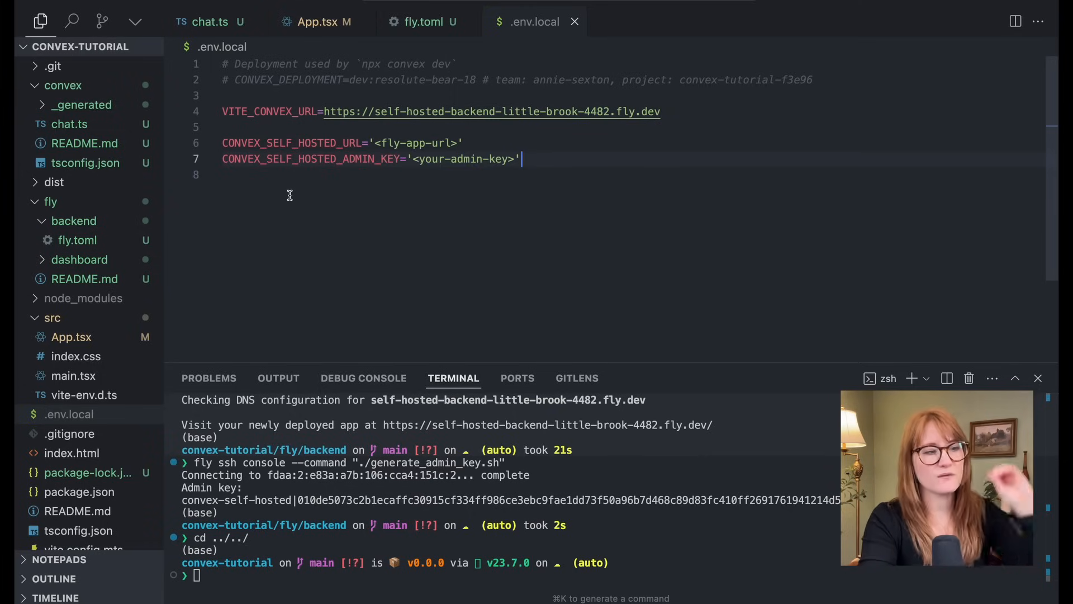
mouse_move(195, 493)
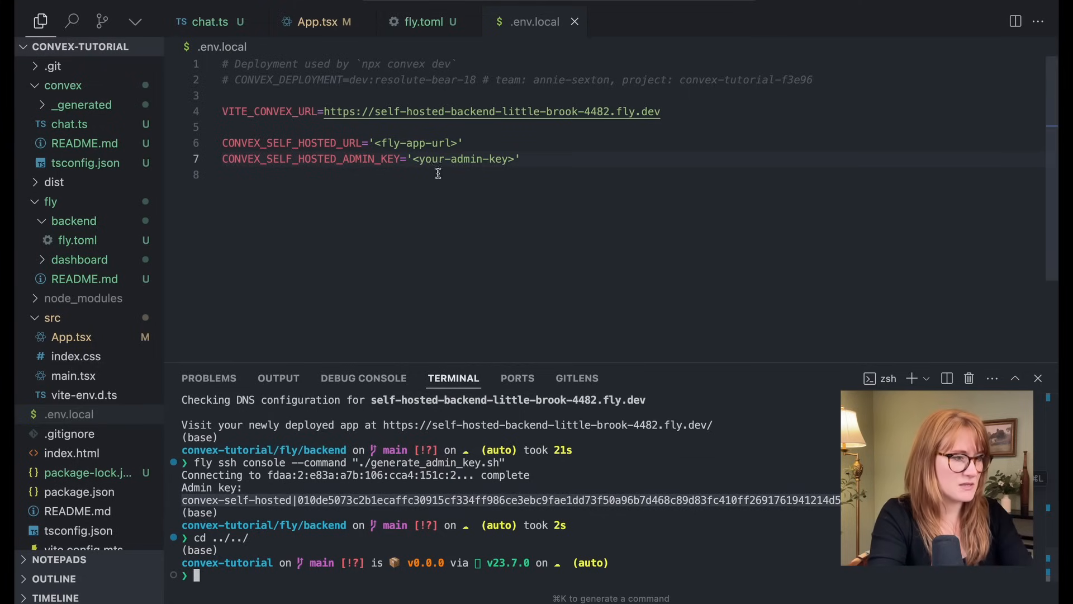
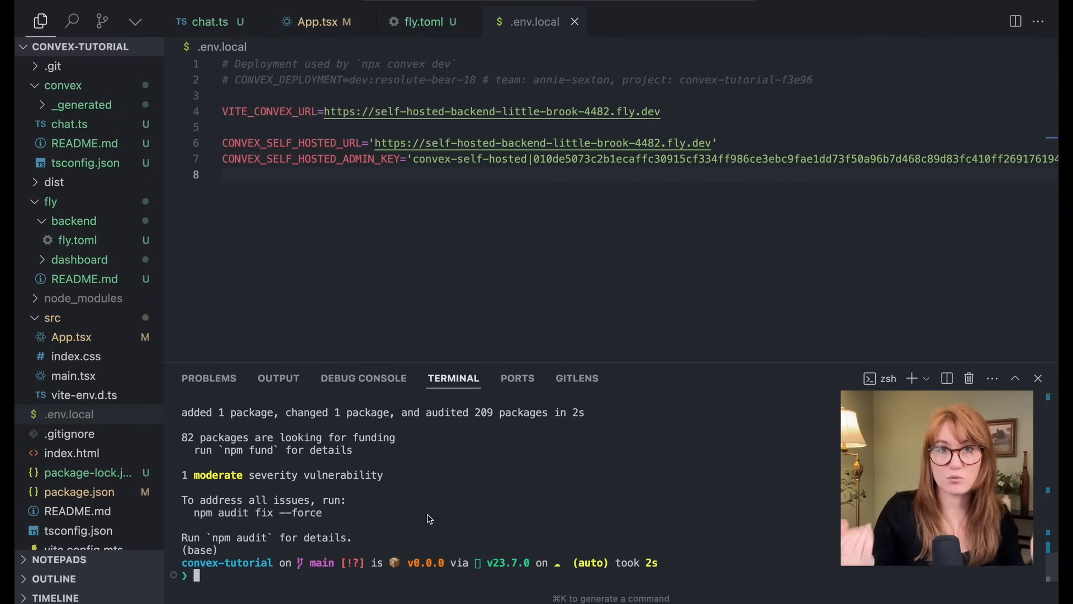
- Stage npx convex dev at the prompt, glance at convex/chat.ts, and return to .env.local
text(np)
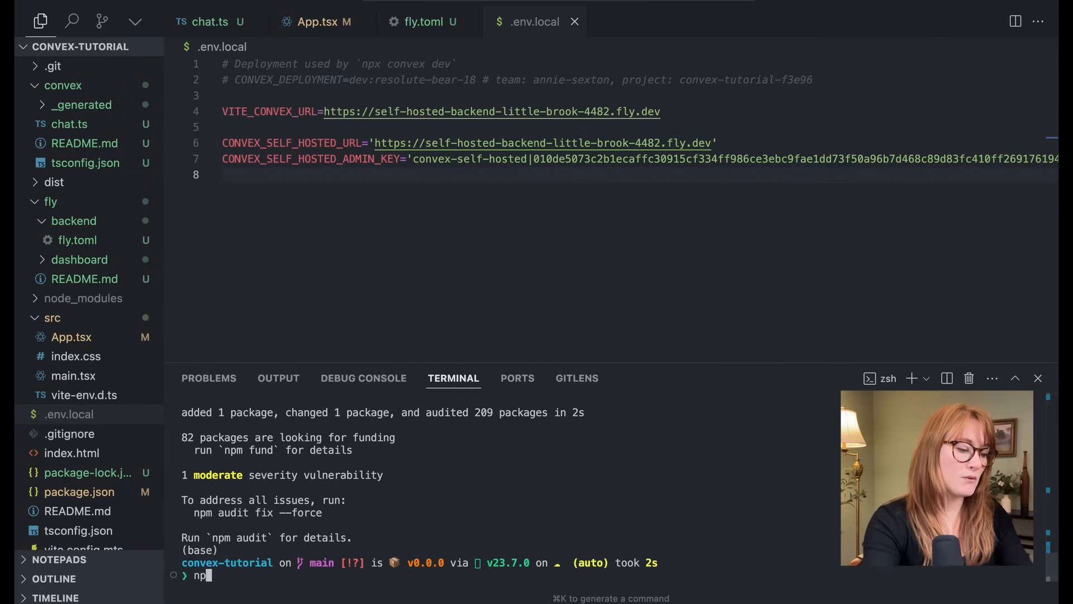
text(x convex d)
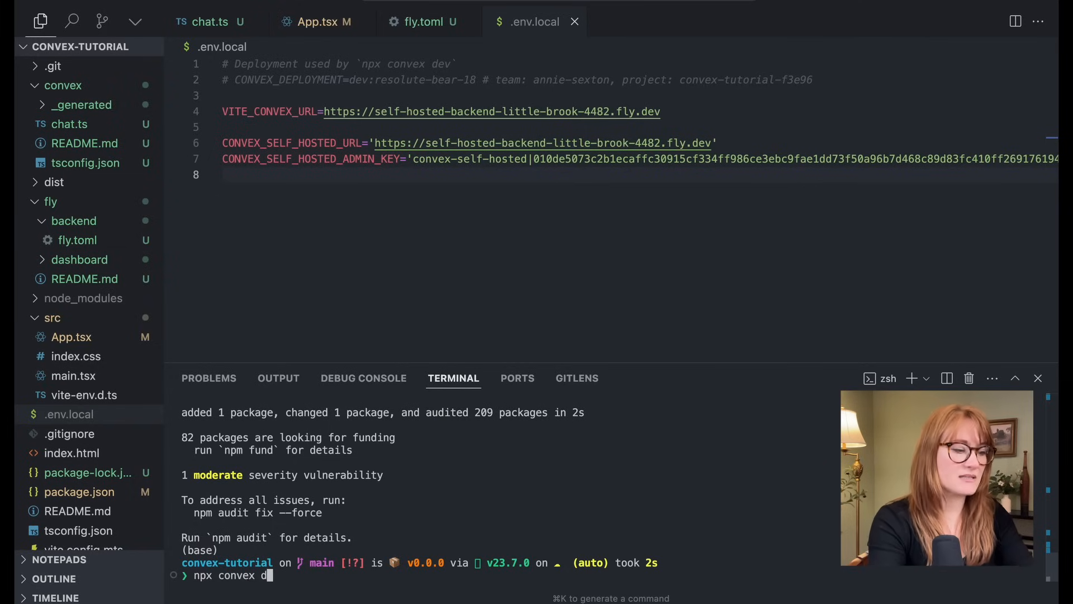
text(ev)
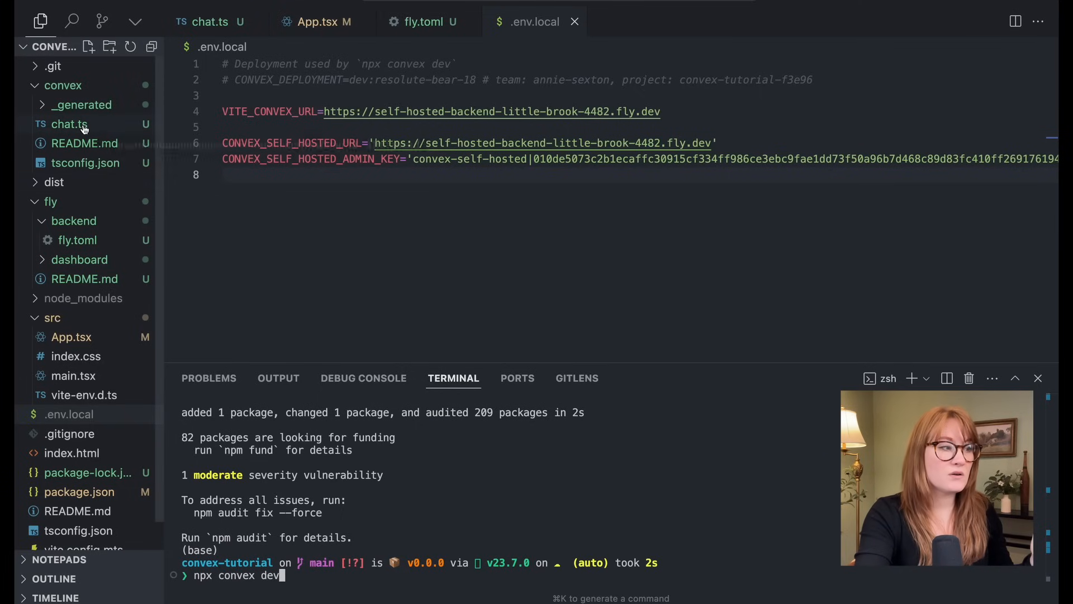
click(69, 124)
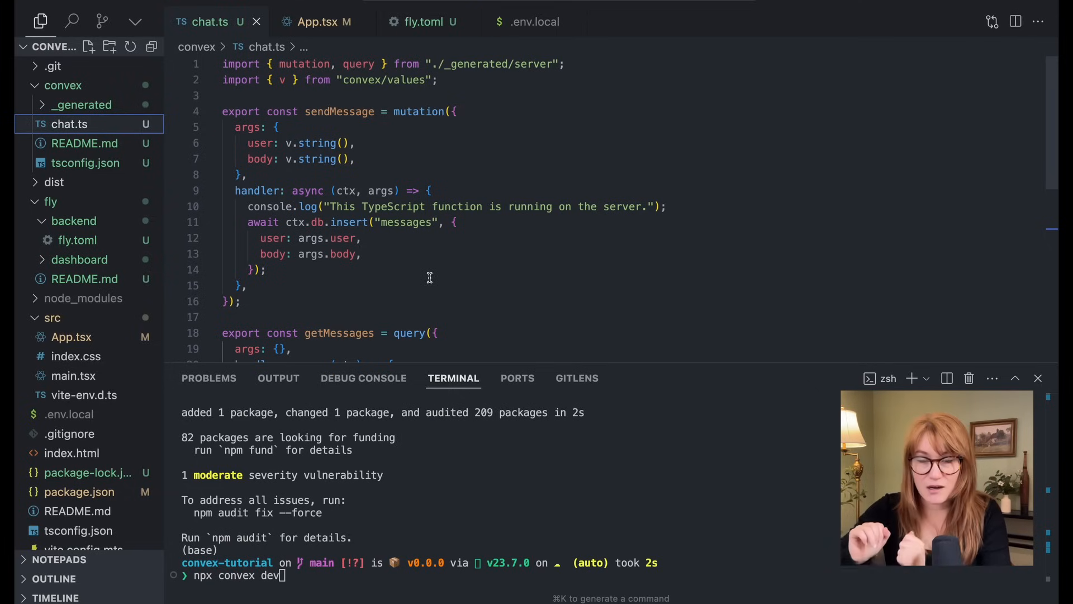
mouse_move(426, 275)
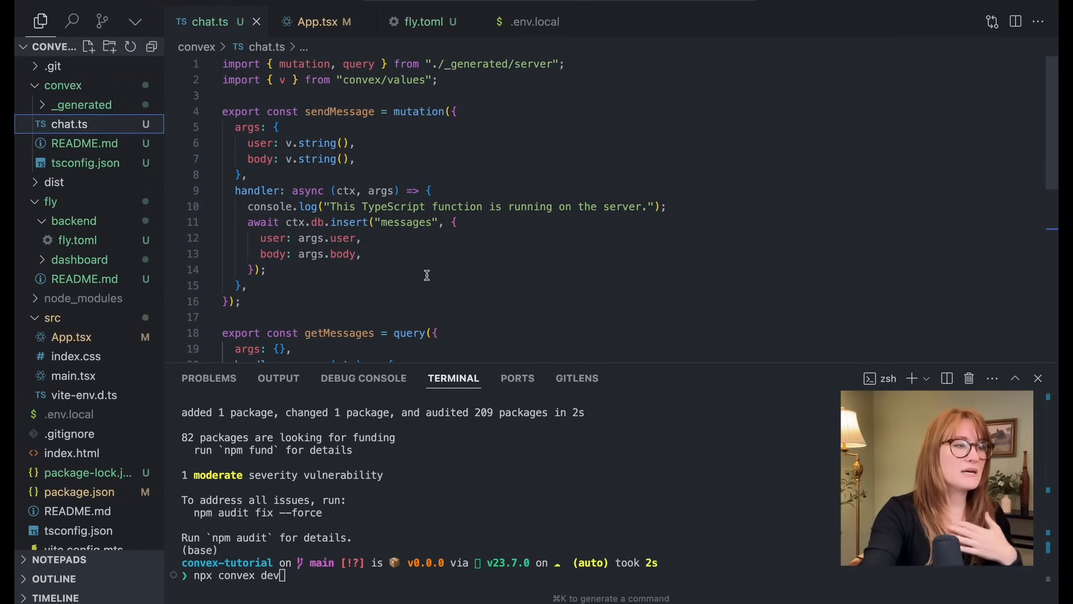
click(536, 22)
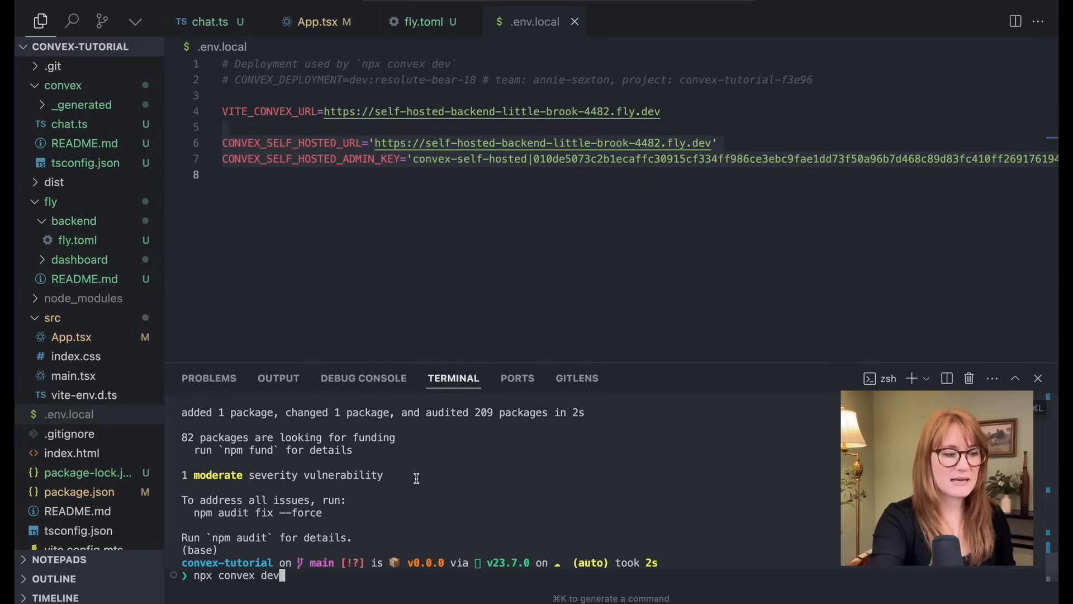
- Run npx convex dev so the functions sync to the self-hosted backend and report ready
key(Return)
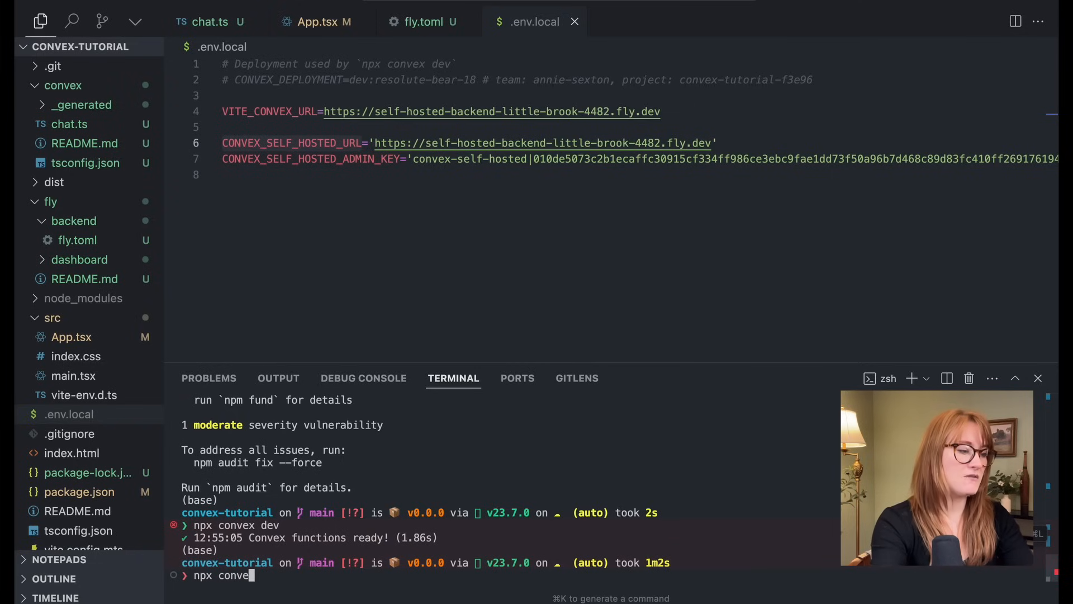
- Stage npx convex deploy --env-file in the terminal, awaiting the env file argument
text(x deploy)
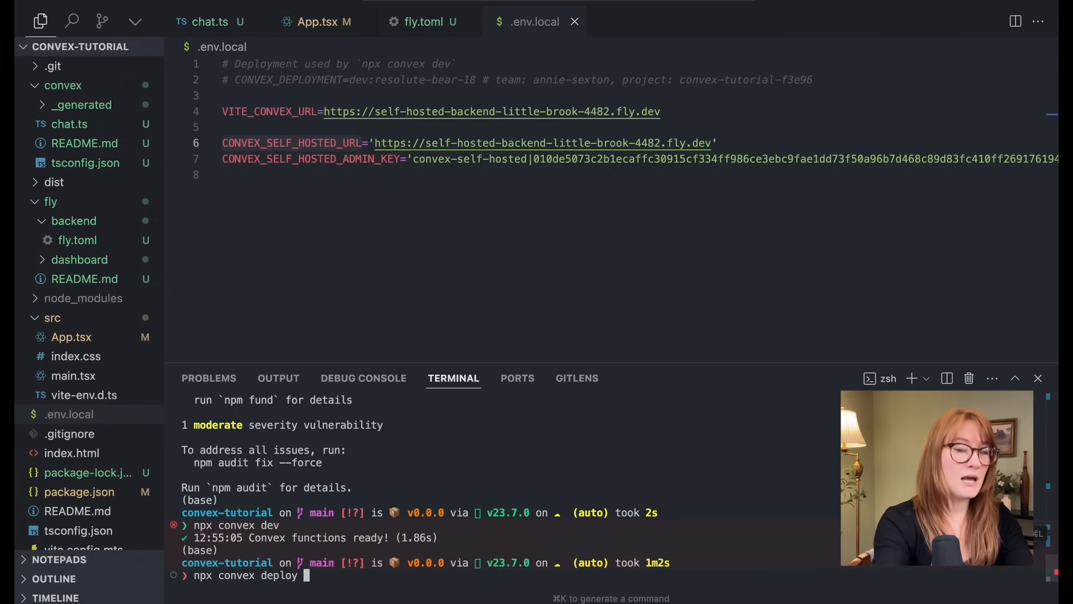
text(--env-file)
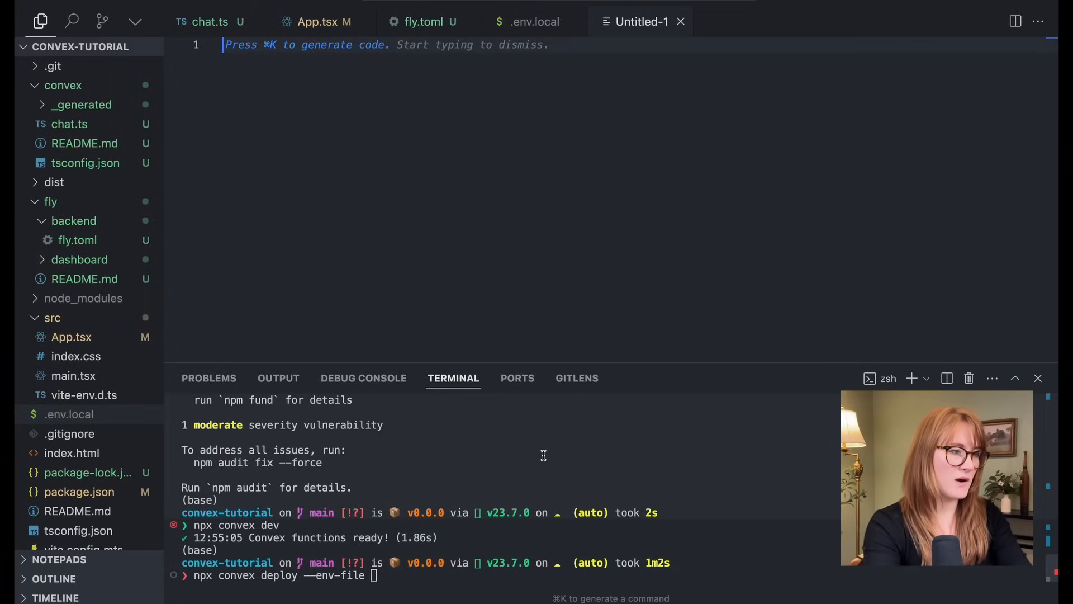
- Save the new file as .env.prod and bring the CONVEX_SELF_HOSTED lines over from .env.local
key(cmd+s)
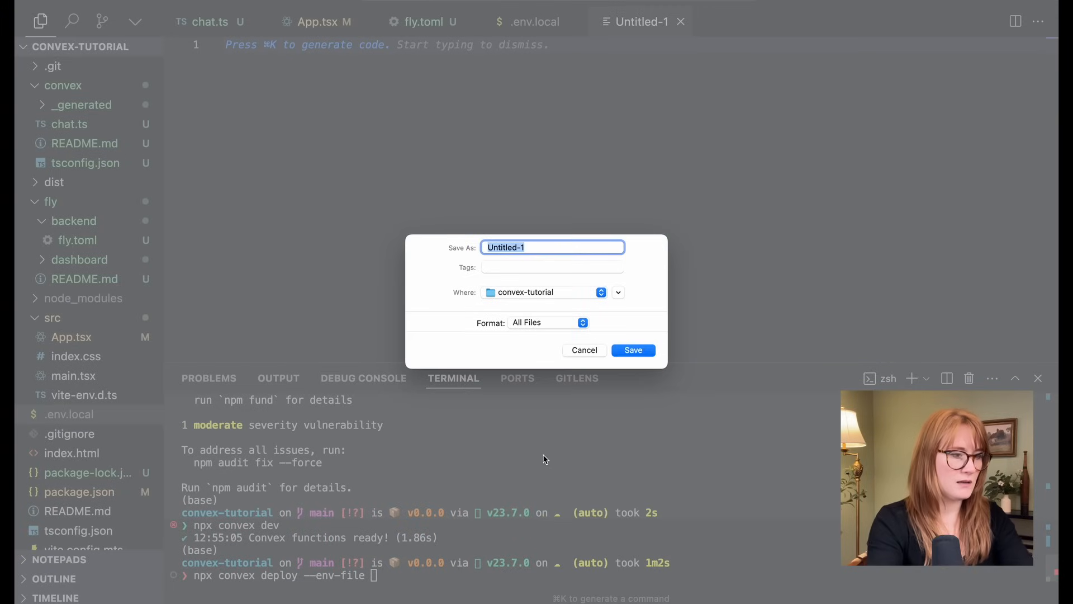
text(.env.prod)
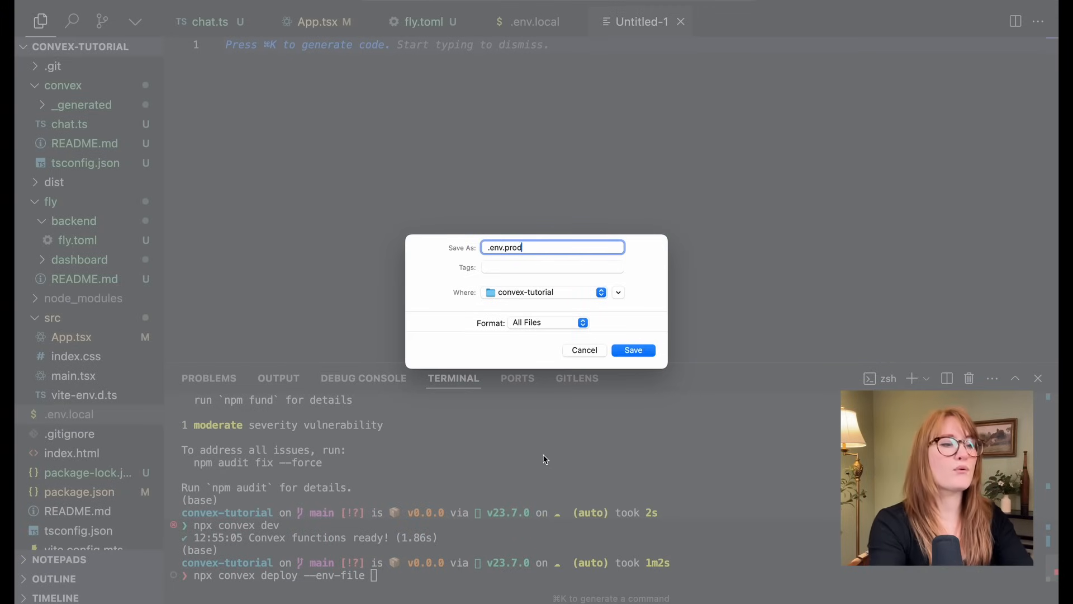
click(632, 350)
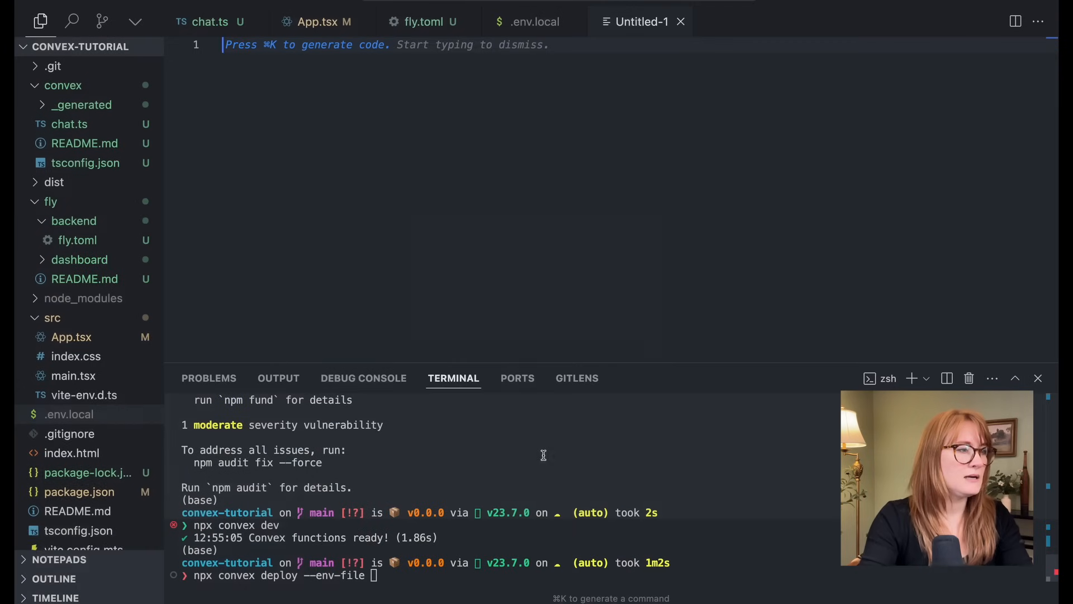
click(68, 413)
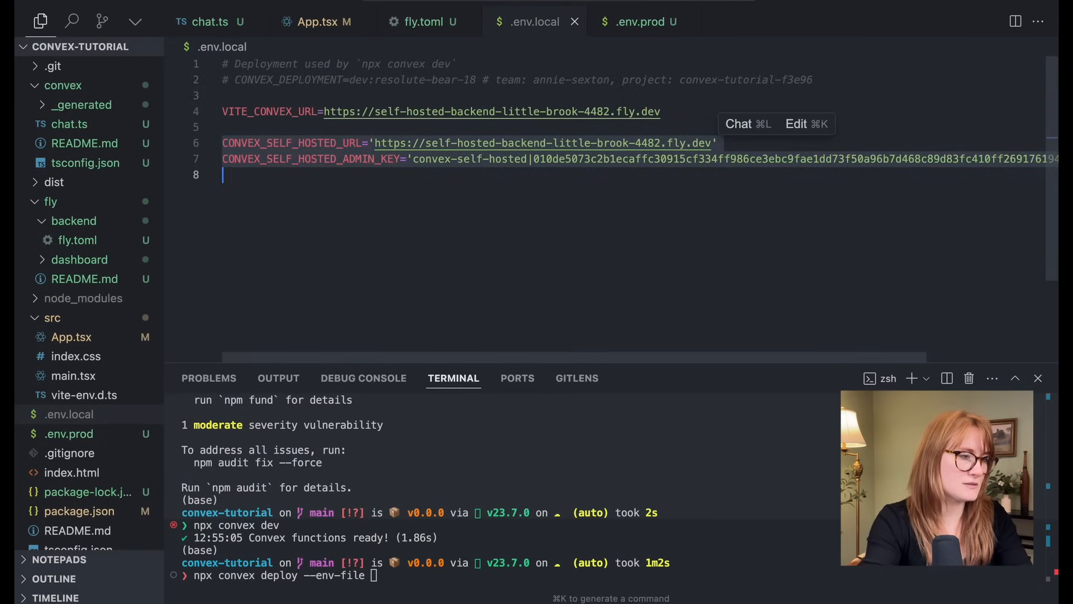
click(641, 21)
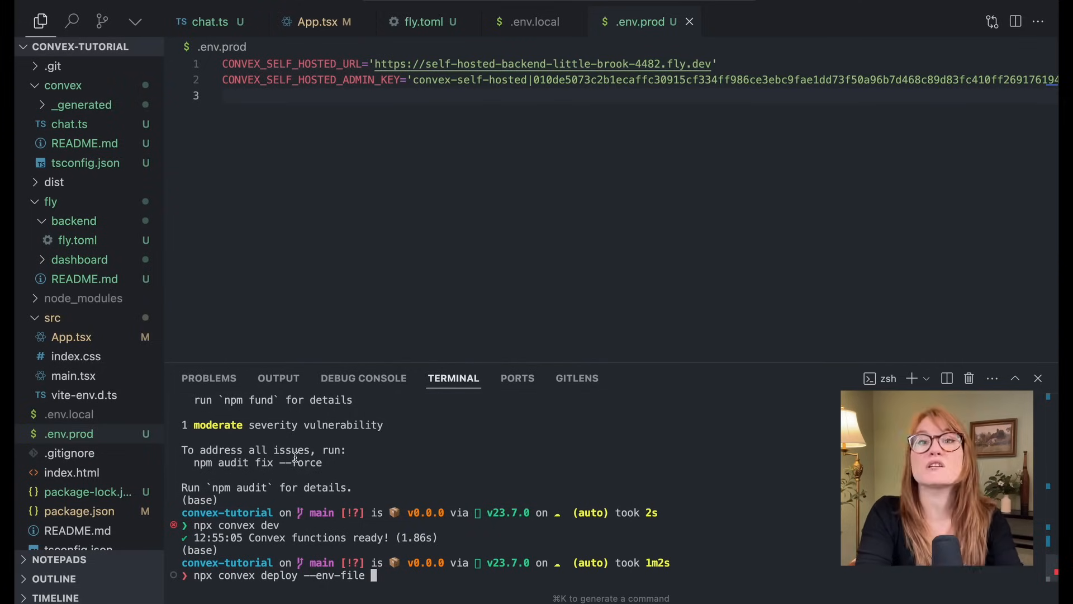
mouse_move(246, 587)
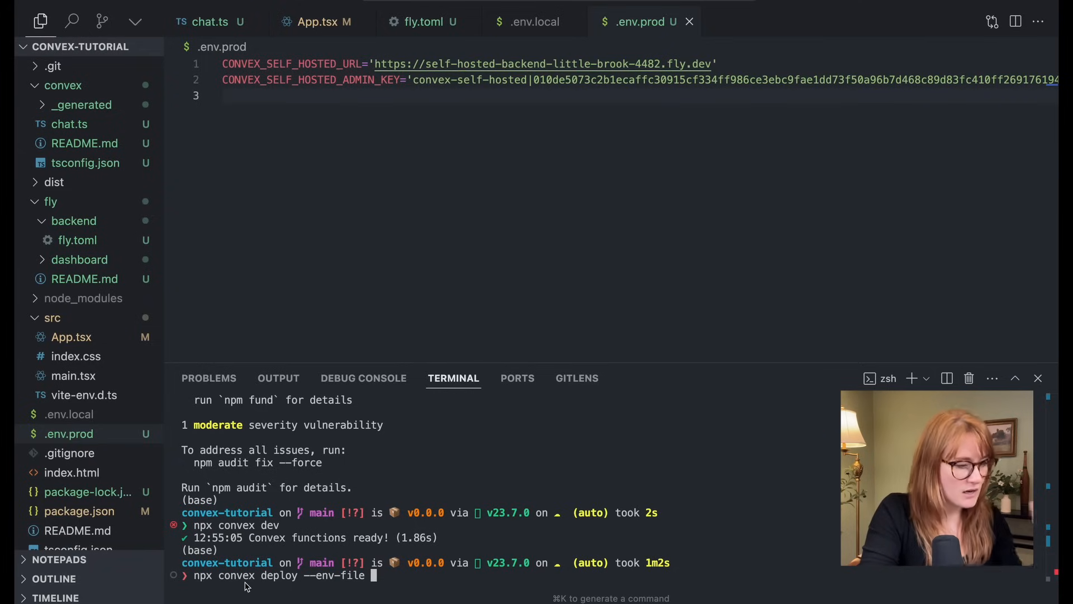
mouse_move(424, 577)
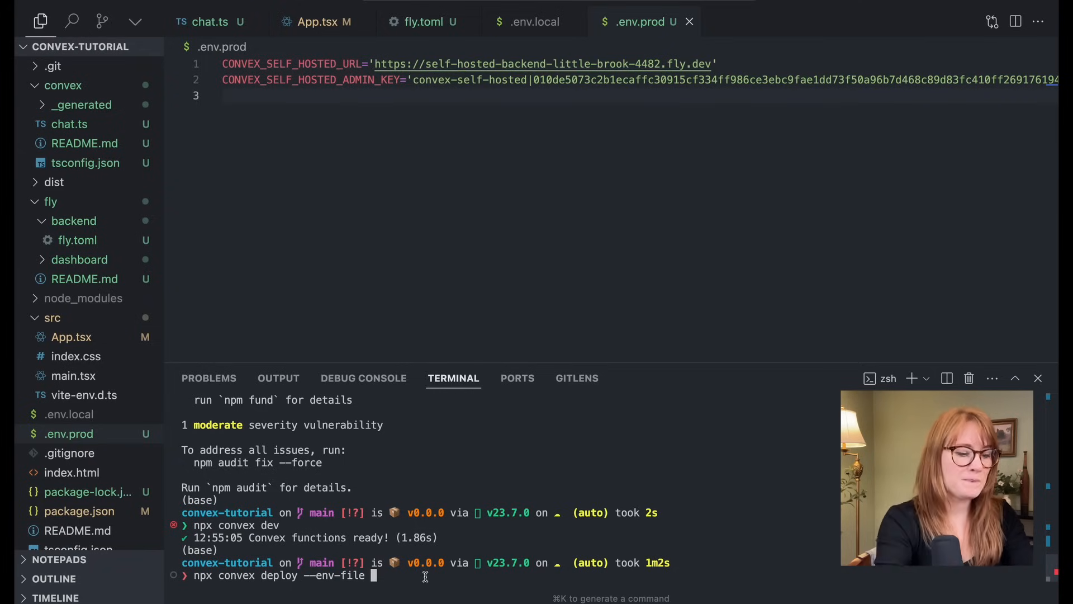
- Deploy the Convex functions with npx convex deploy --env-file .env.prod to the little-brook-4482 backend
text(.env)
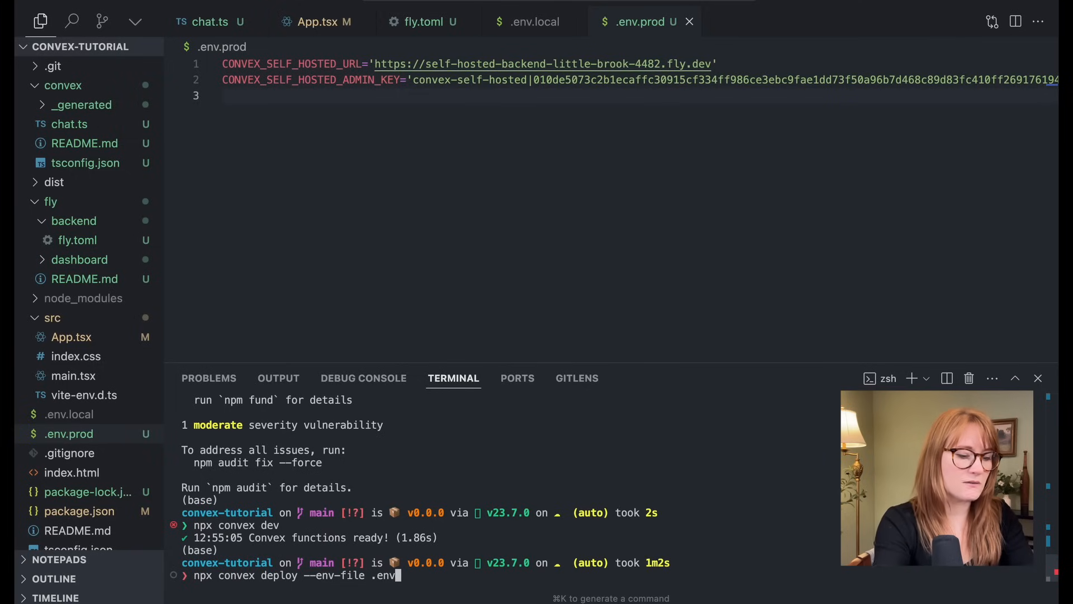
text(.prod)
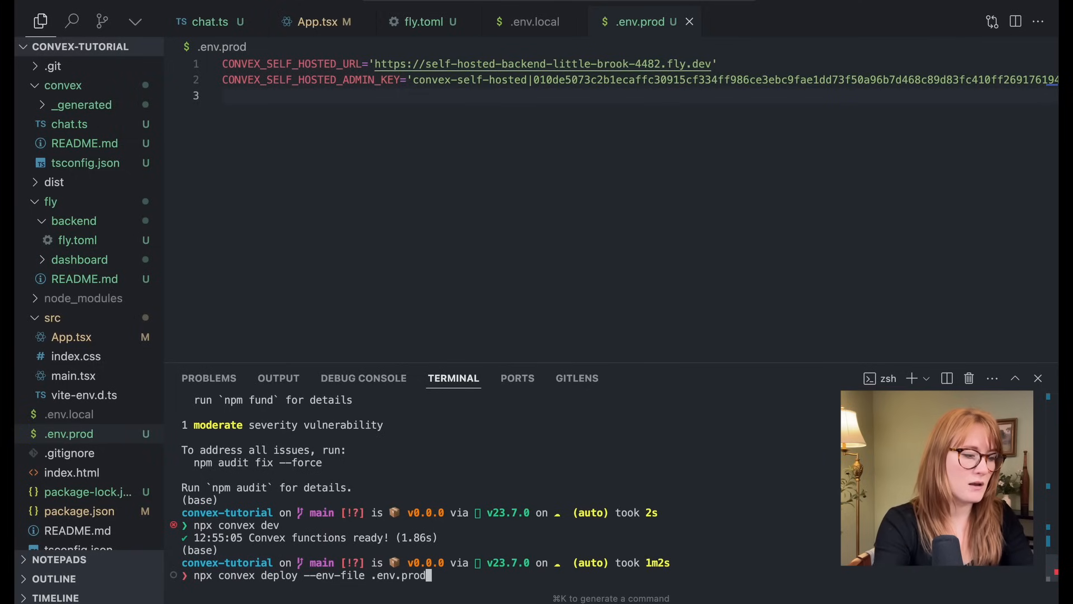
key(Return)
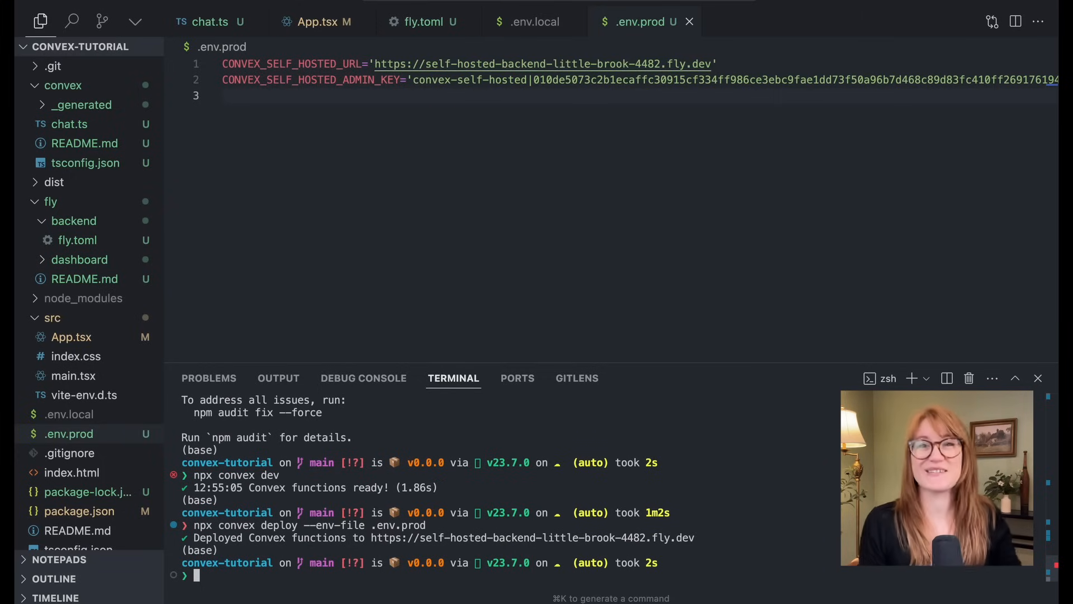
text(npm)
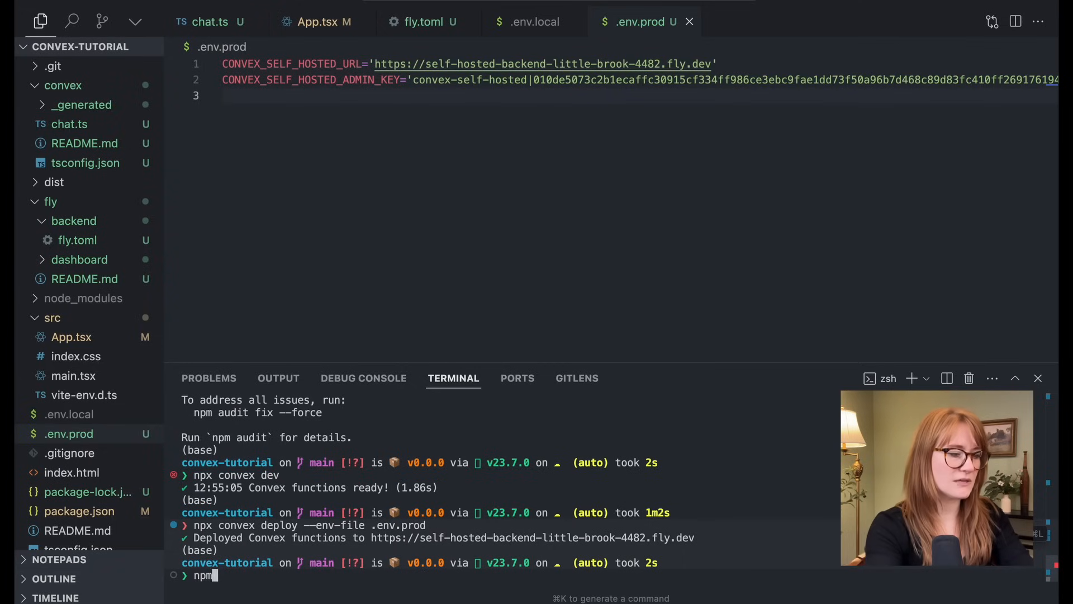
- Run npm run dev to serve the Vite frontend on localhost:5173 with Convex functions ready
text(run dev)
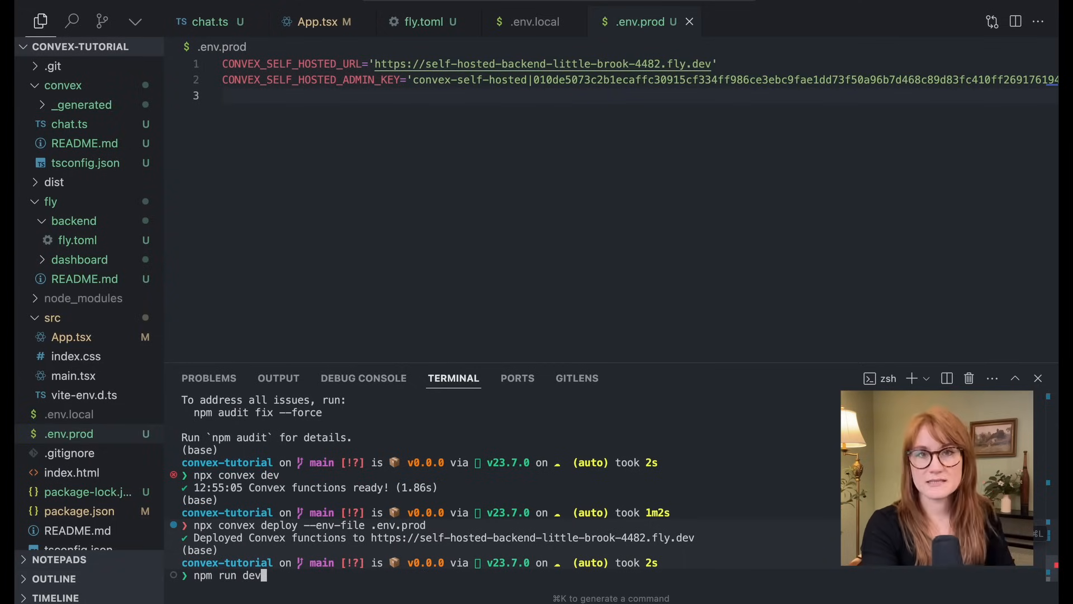
key(Return)
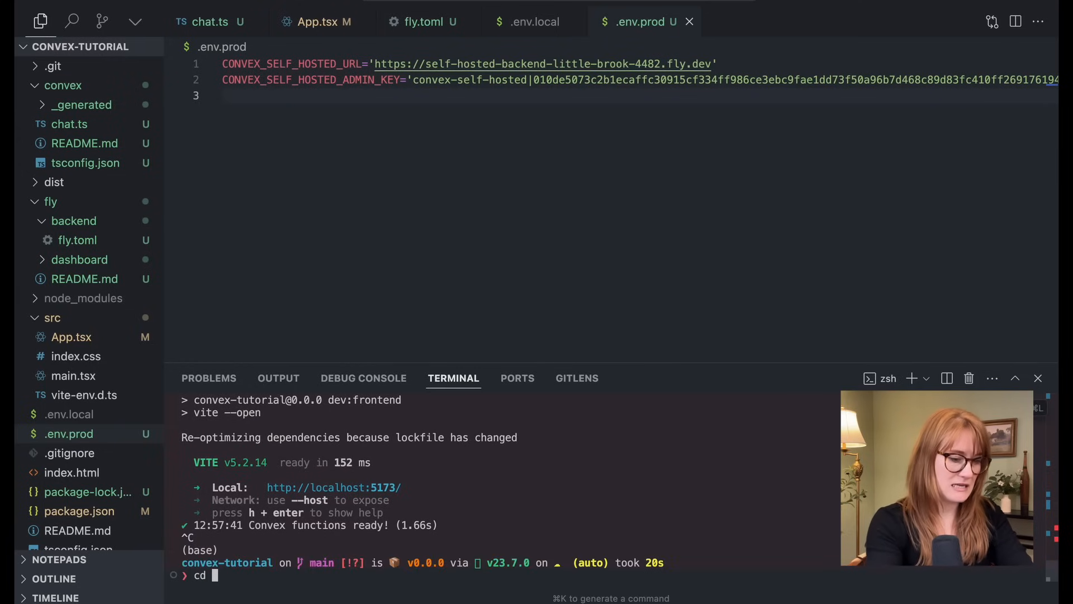
- From fly/dashboard, fly launch with NEXT_PUBLIC_DEPLOYMENT_URL set to the little-brook-4482 backend, copying the existing config
text(fly/)
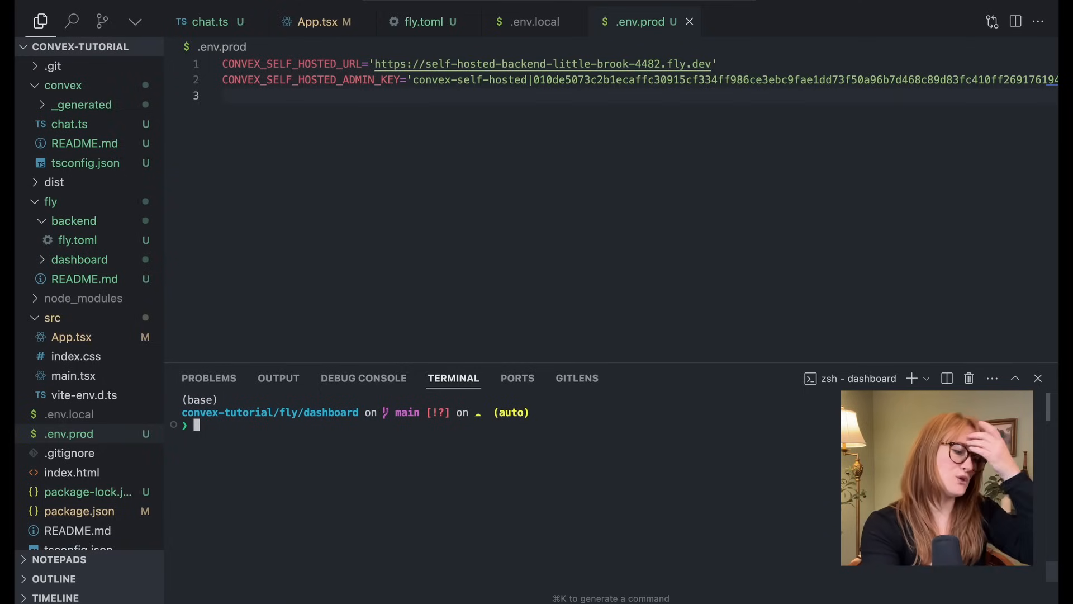
text(fly)
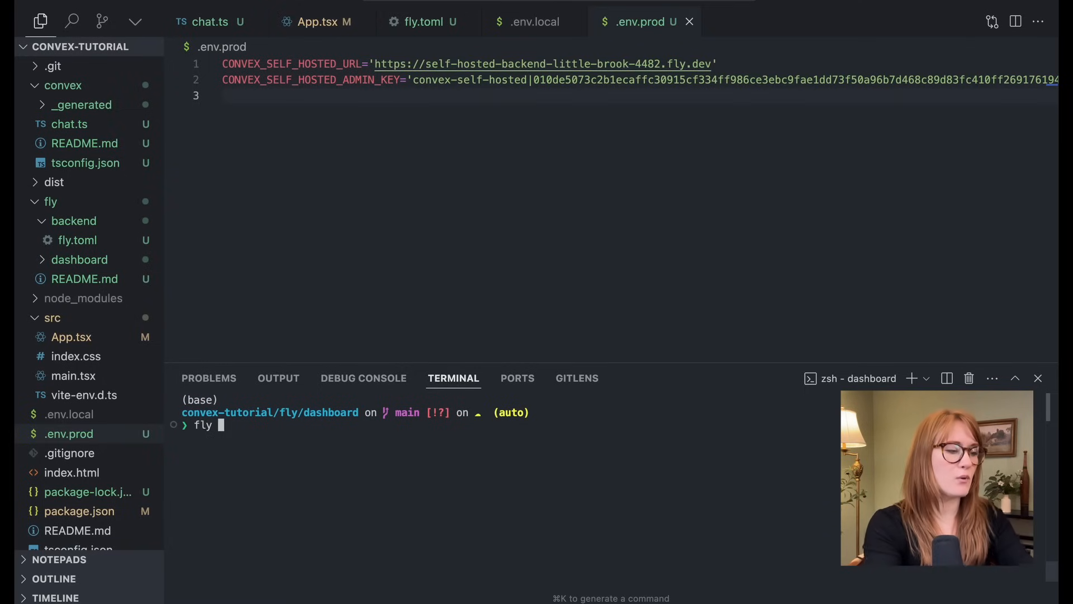
text(launch -e)
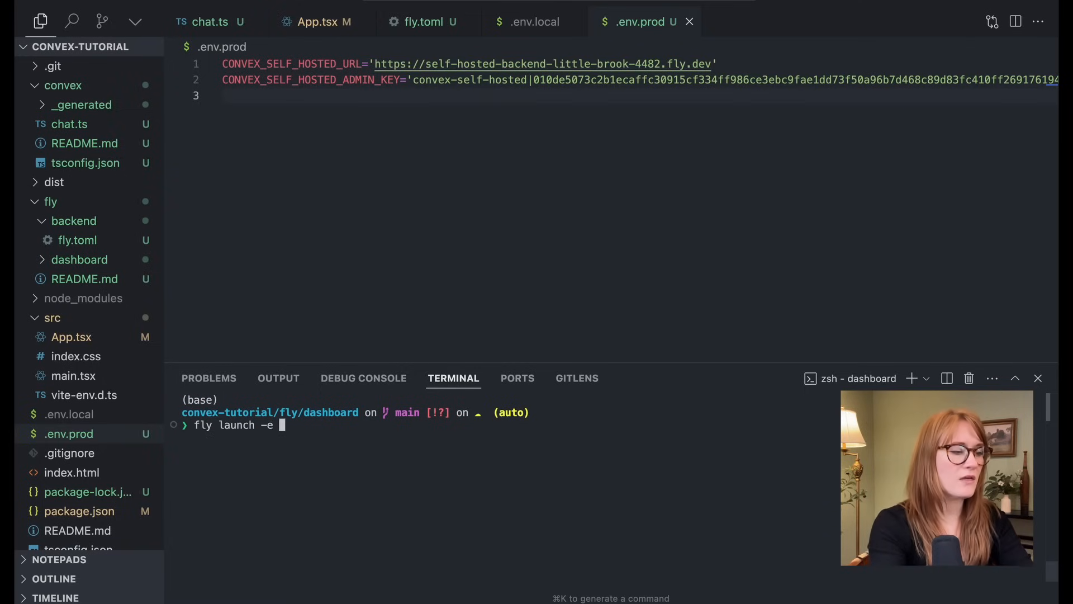
mouse_move(468, 486)
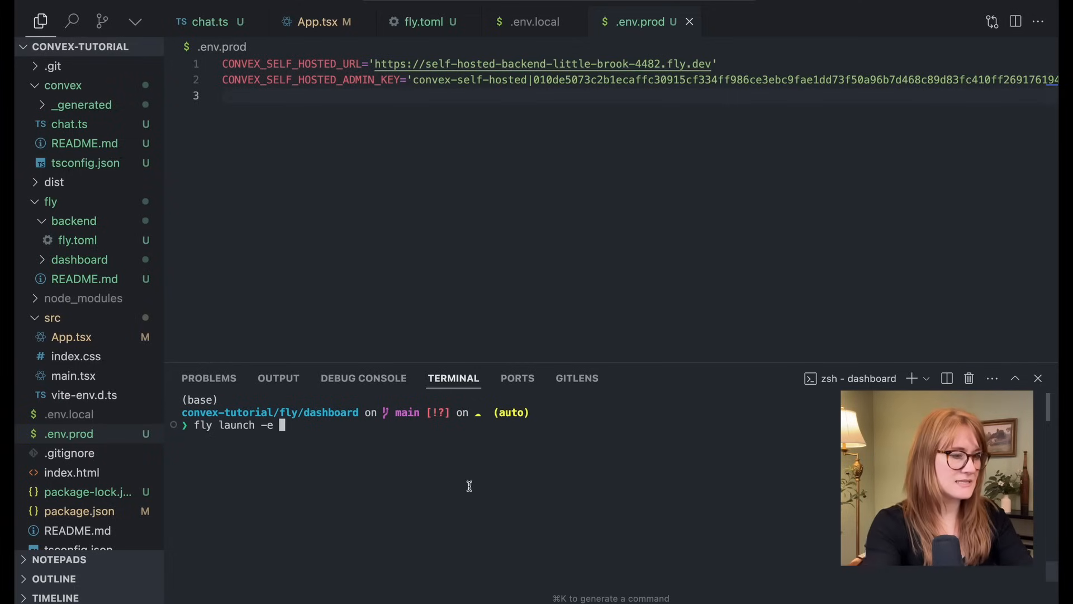
text(NEXT_PUBLIC_DEPLOYMENT_URL=)
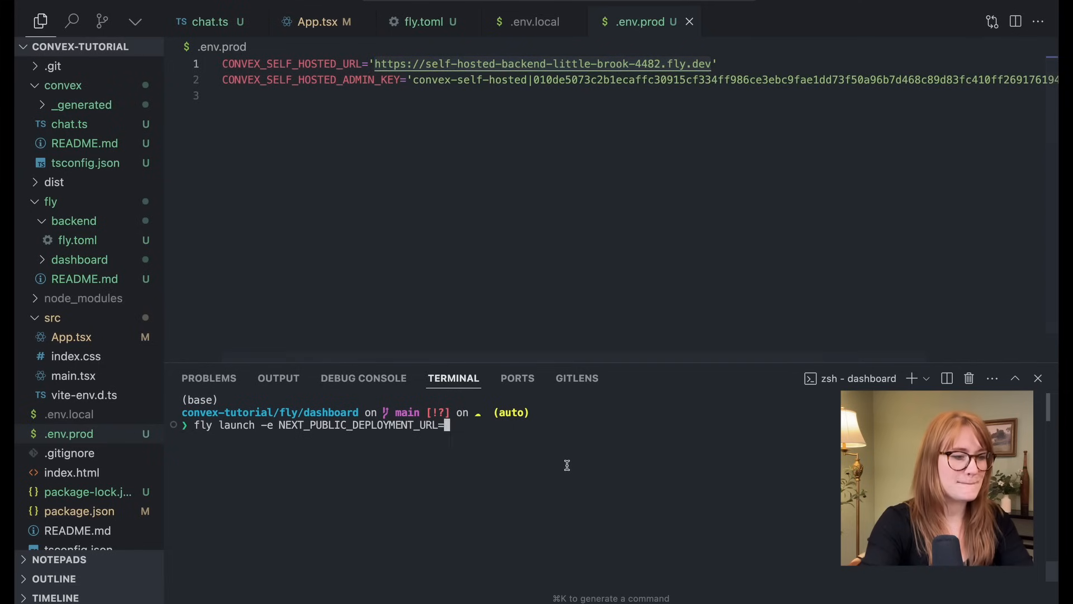
text(https://self-hosted-backend-little-brook-4482.fly.dev)
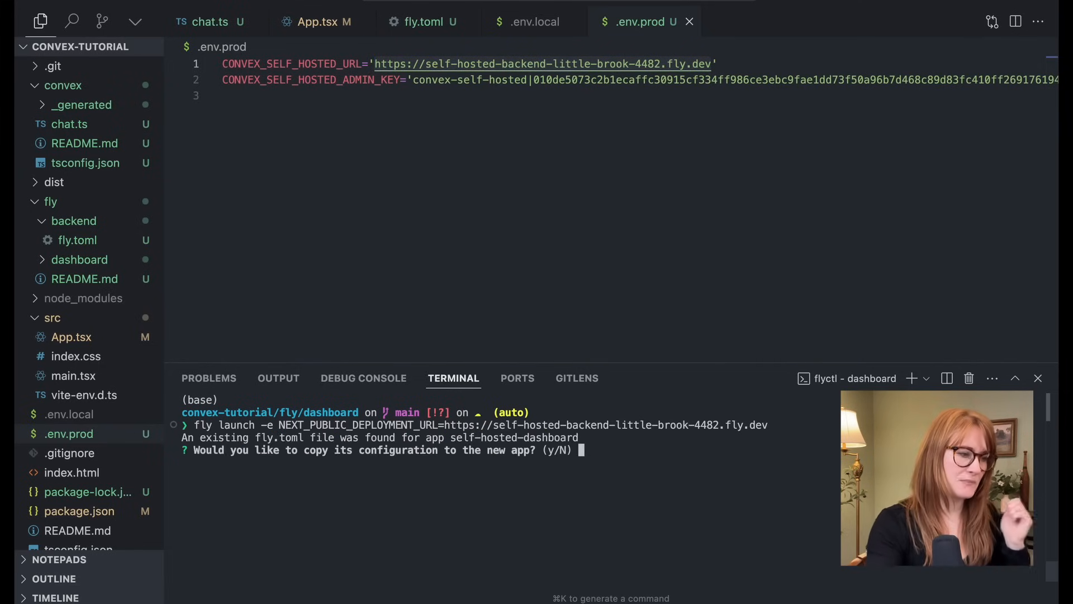
text(y)
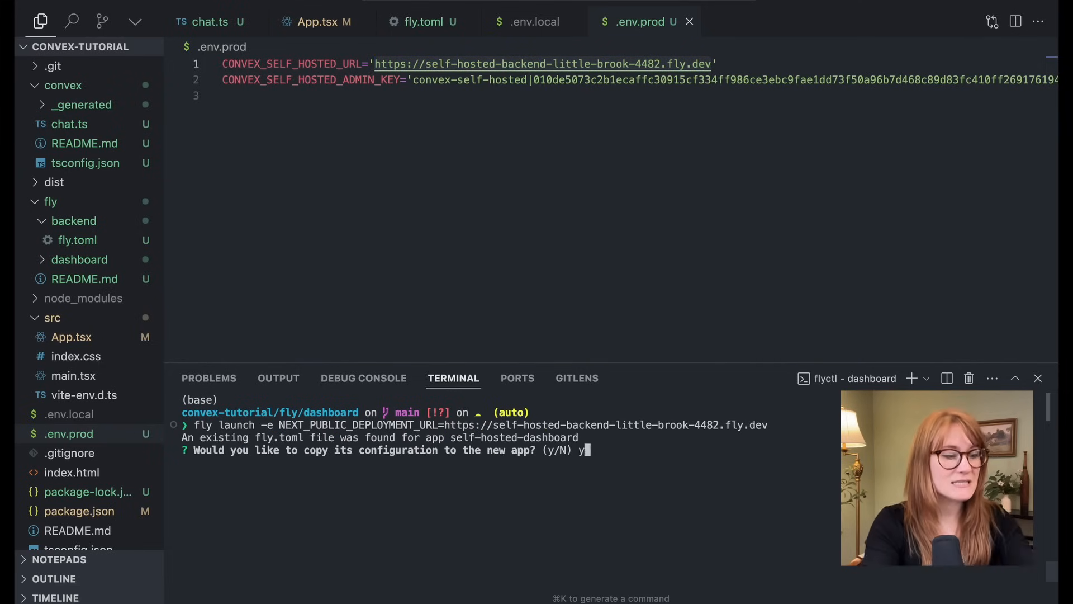
key(Return)
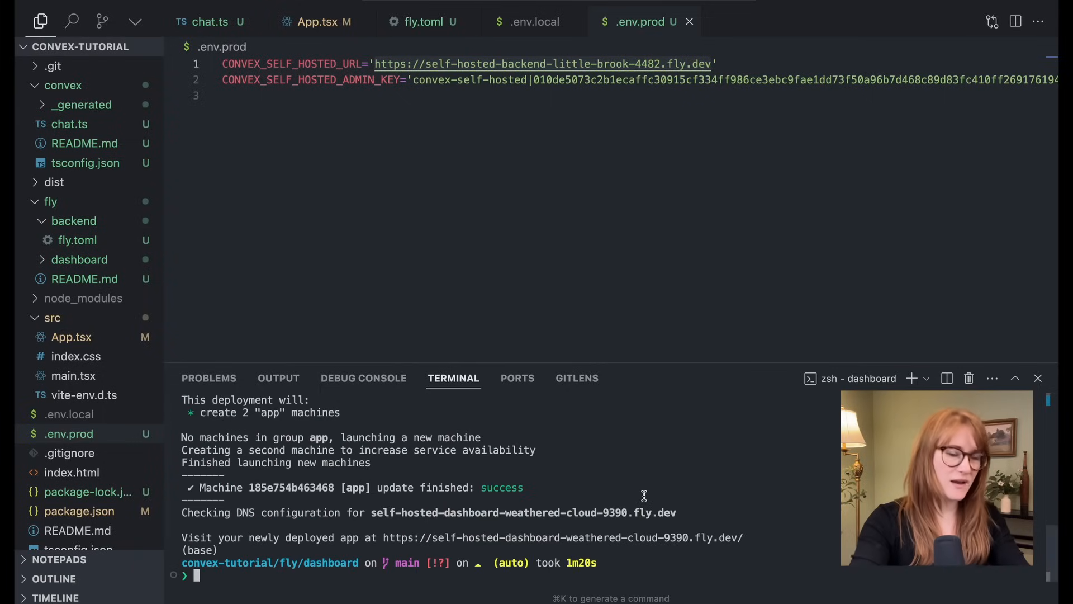
mouse_move(449, 538)
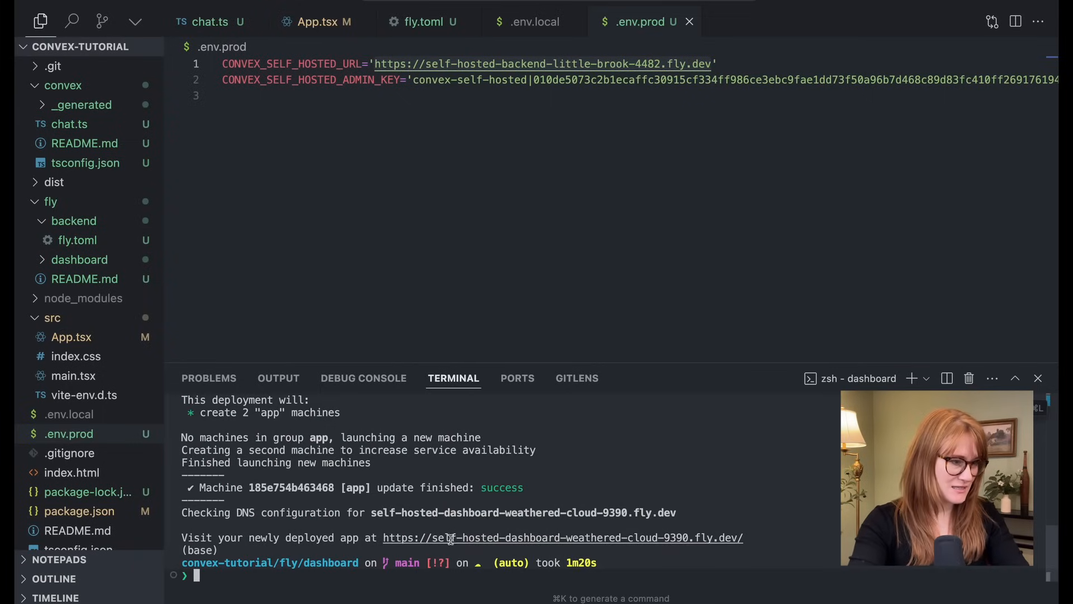
mouse_move(452, 537)
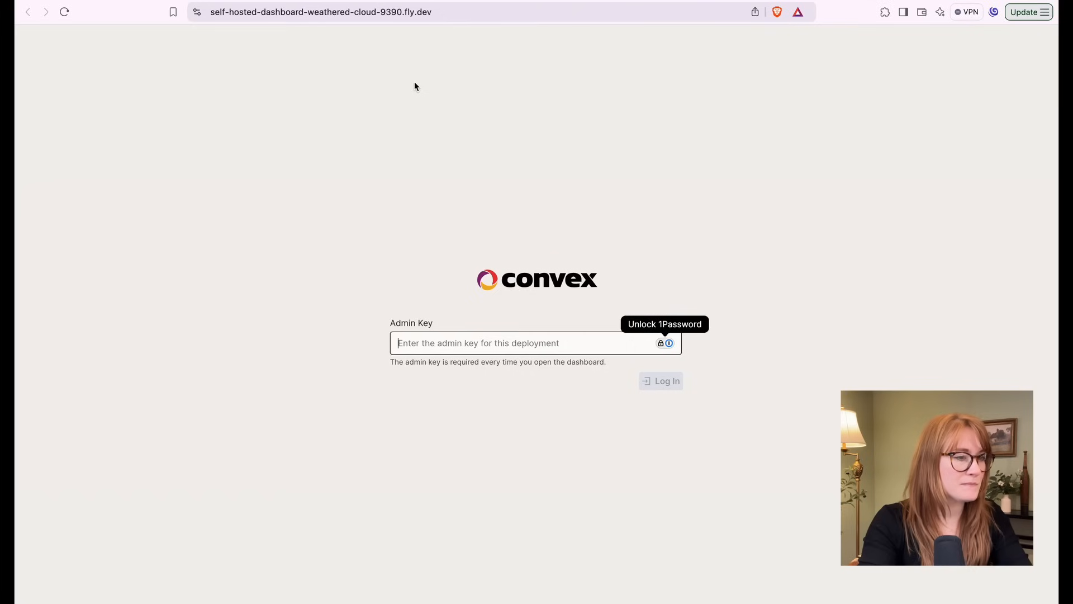
- Log into the deployed dashboard and view the messages table holding Marge's one chat message
click(659, 380)
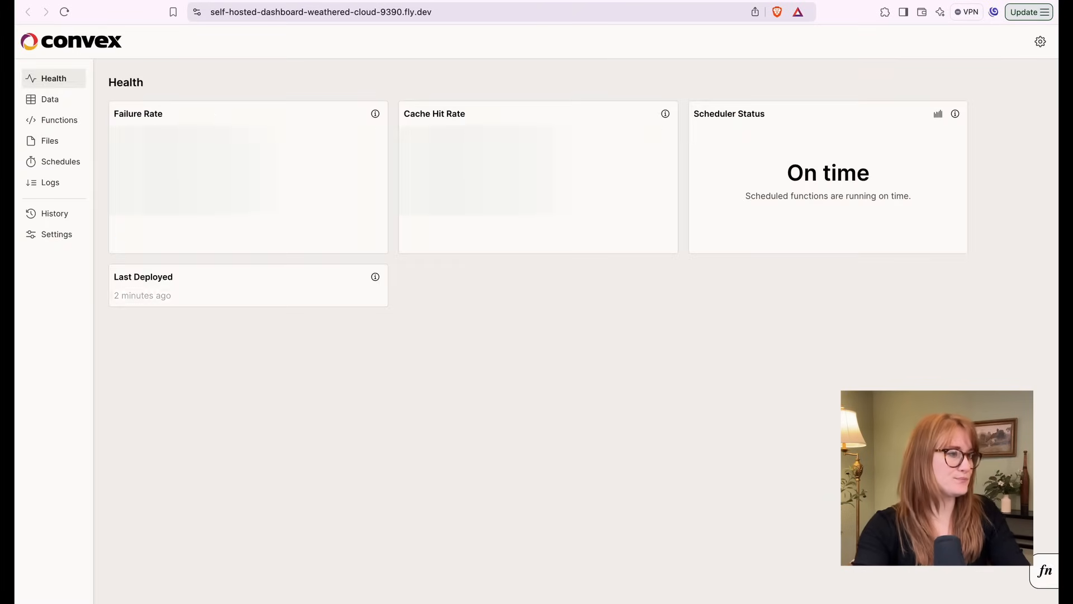
click(49, 99)
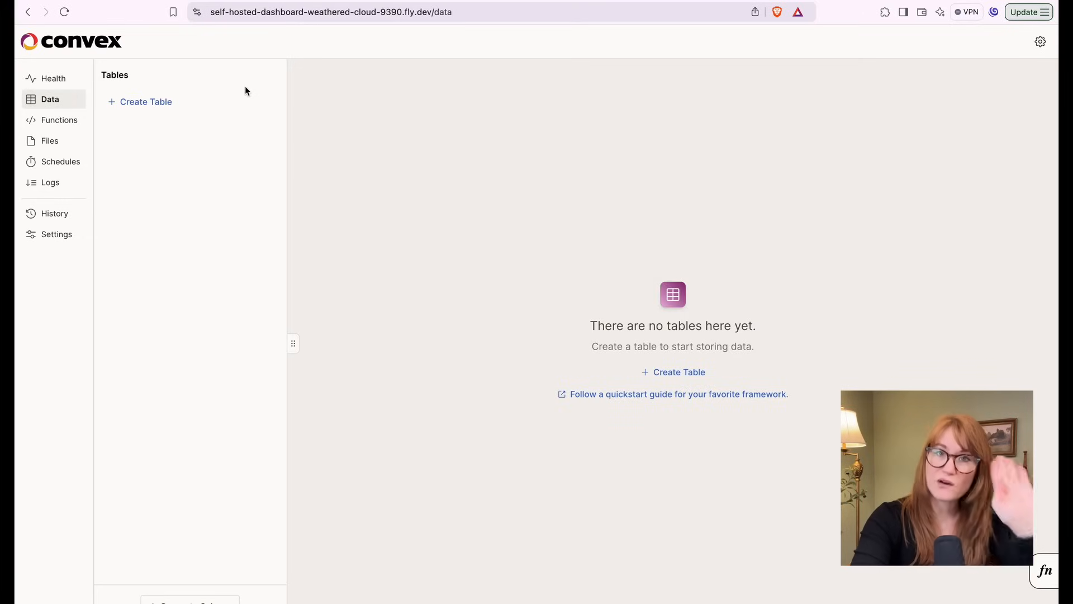
mouse_move(590, 3)
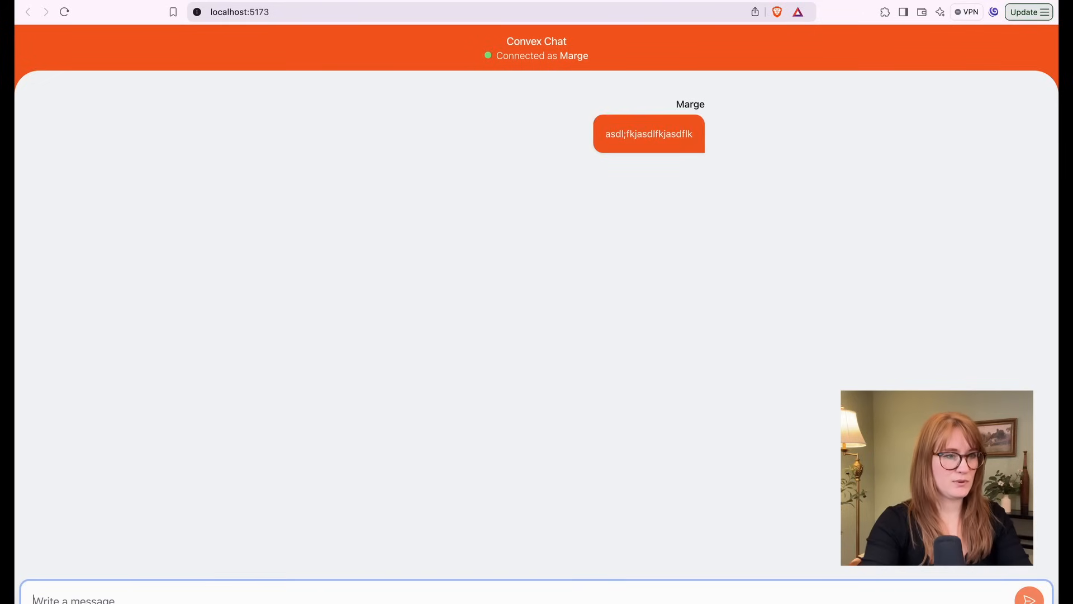
click(367, 11)
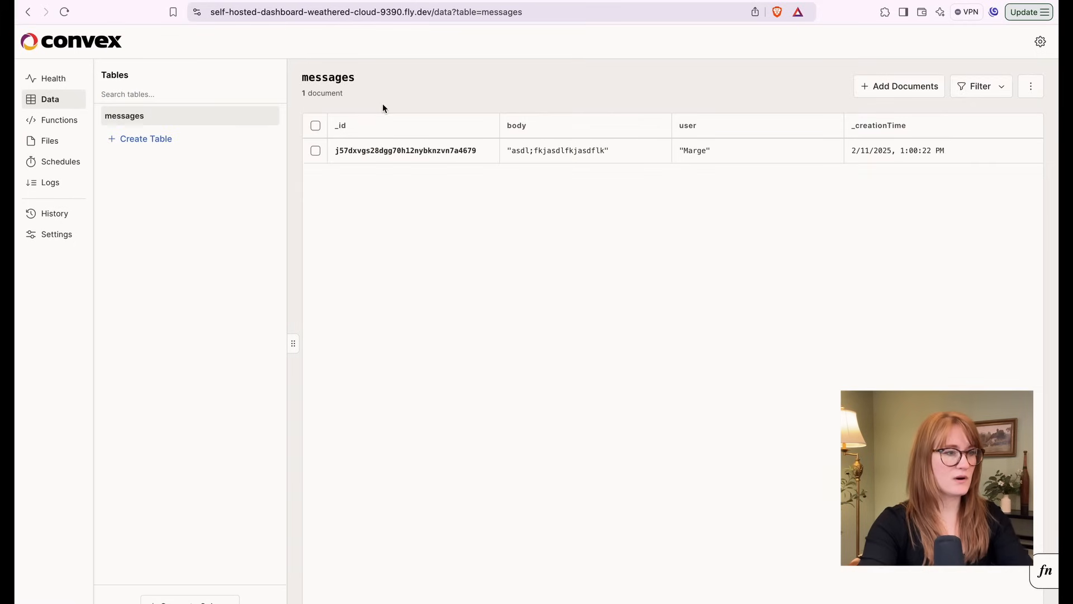